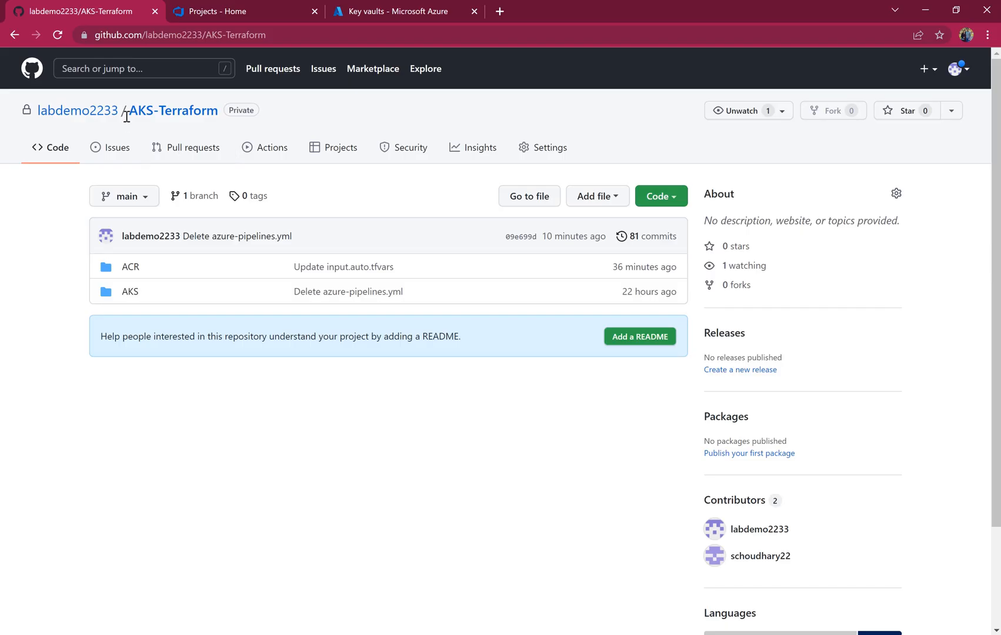
- Open the ACR folder in the AKS-Terraform repository to list its Terraform files
{"action": "double_click", "coordinate": [172, 110]}
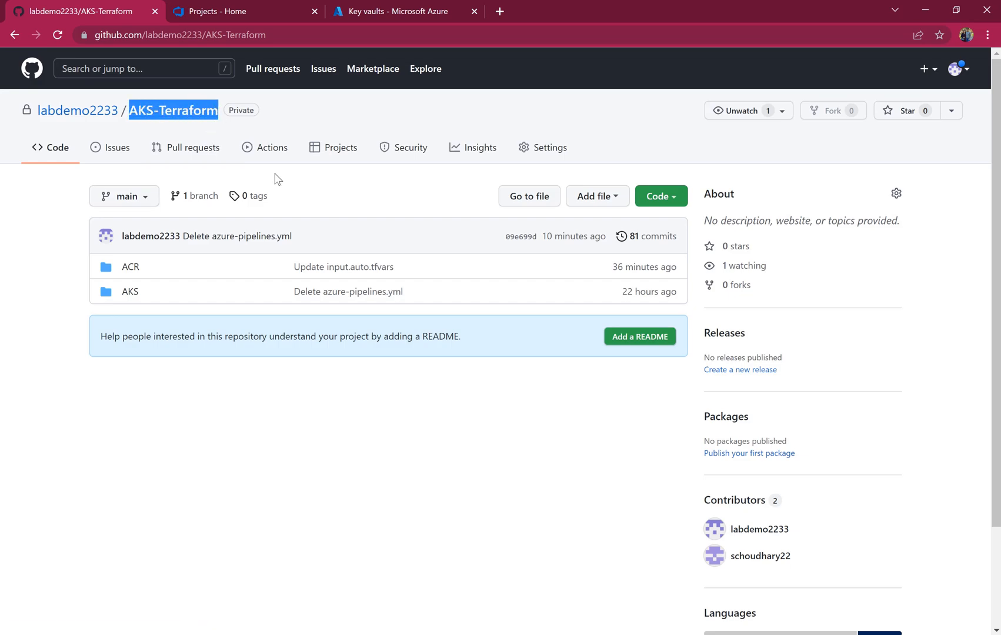
{"action": "mouse_move", "coordinate": [129, 292]}
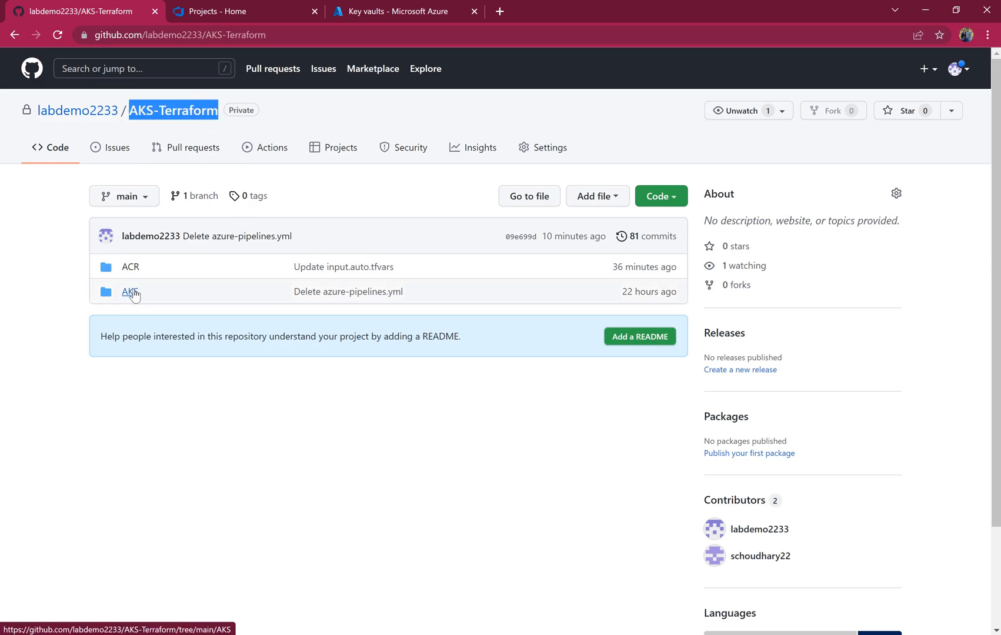
{"action": "mouse_move", "coordinate": [131, 292]}
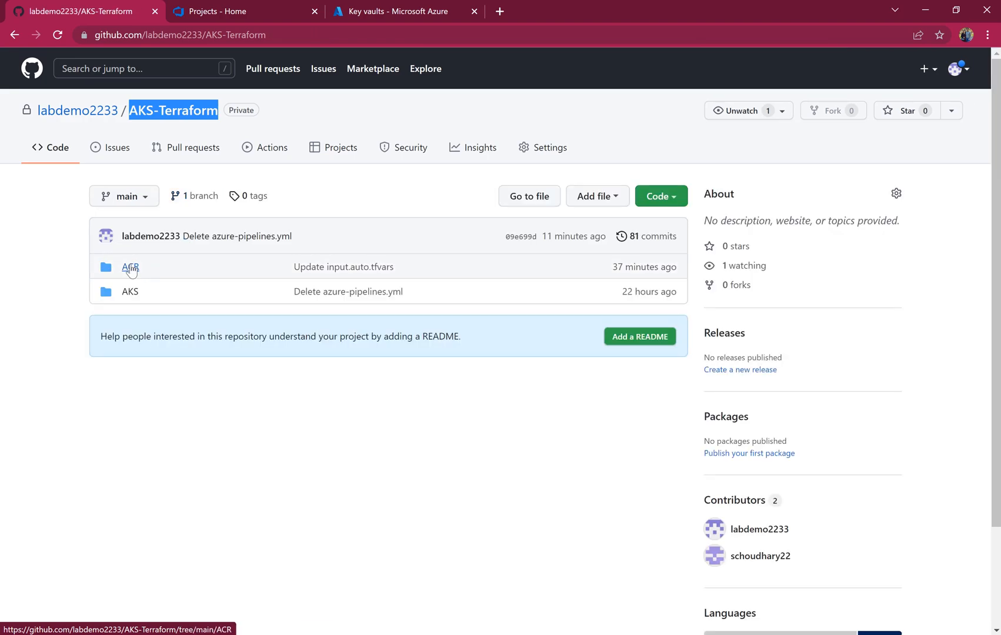
{"action": "left_click", "coordinate": [131, 267]}
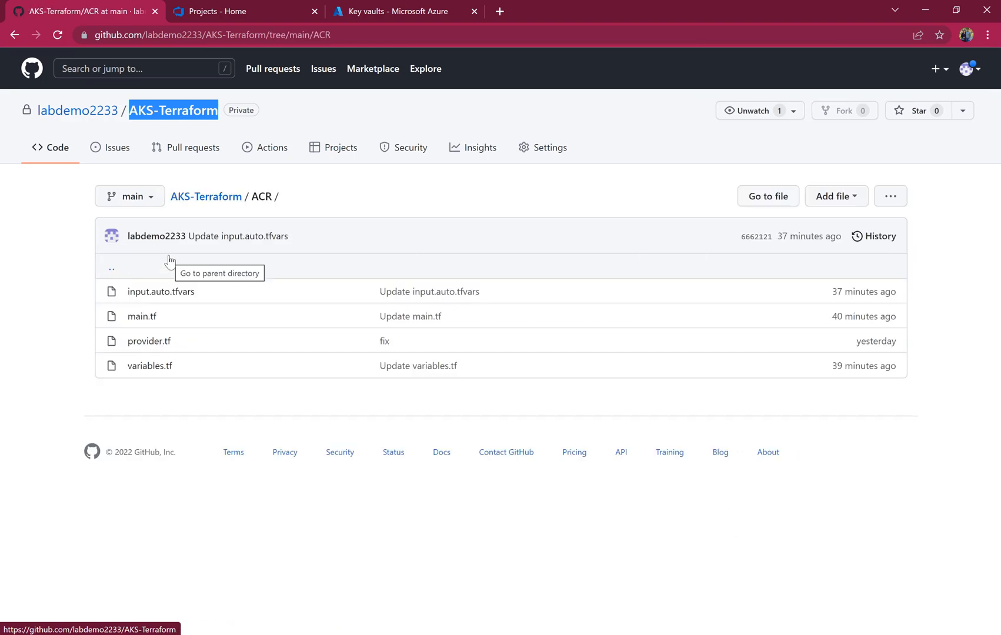
{"action": "mouse_move", "coordinate": [148, 316]}
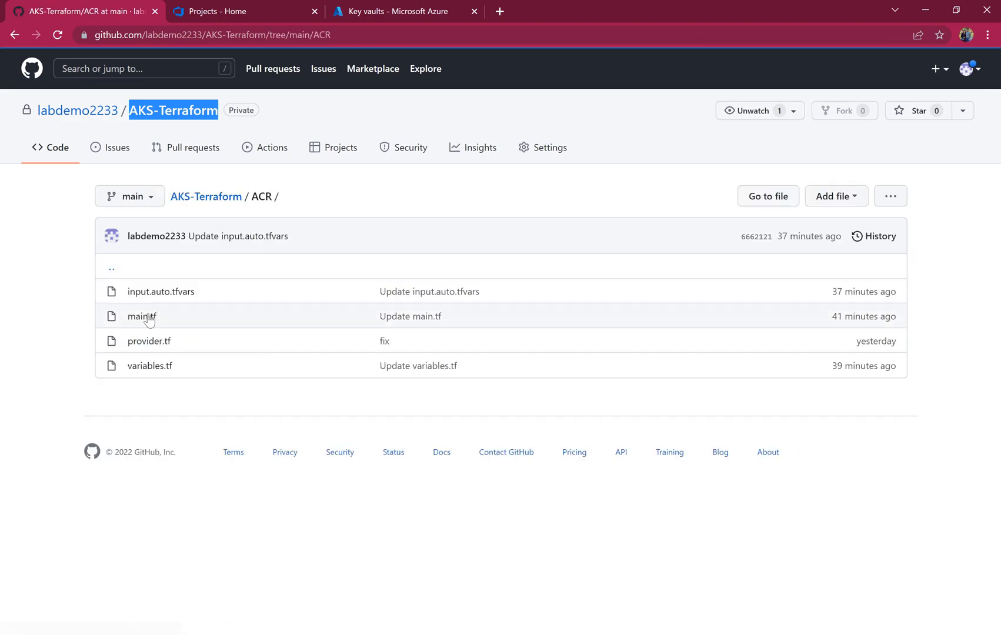
- Open main.tf, then view the aksdemocluster-kv key vault's secrets including spn-id in Azure portal
{"action": "left_click", "coordinate": [140, 317]}
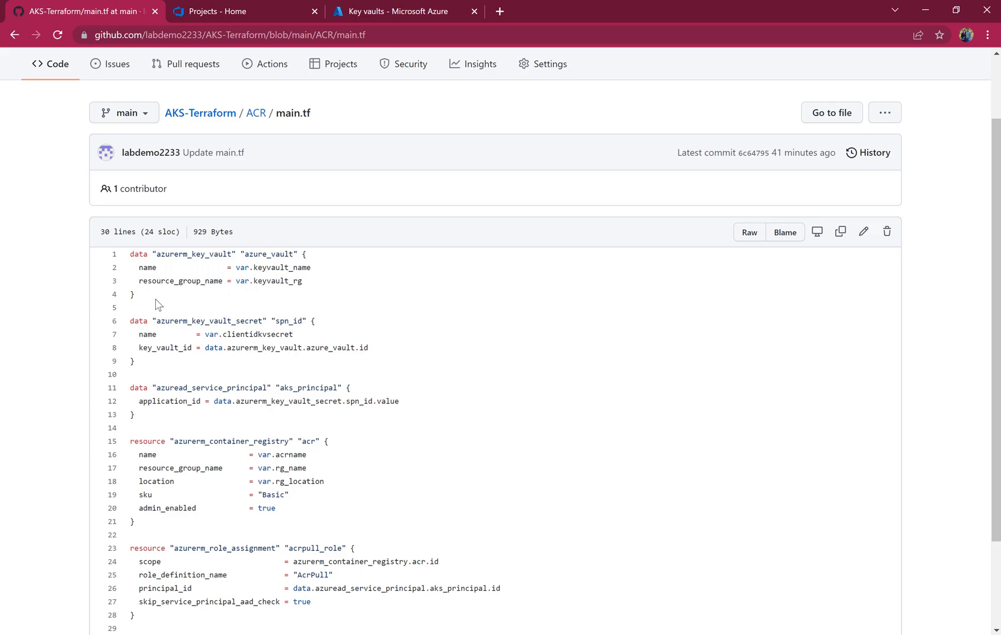
{"action": "left_click", "coordinate": [395, 11]}
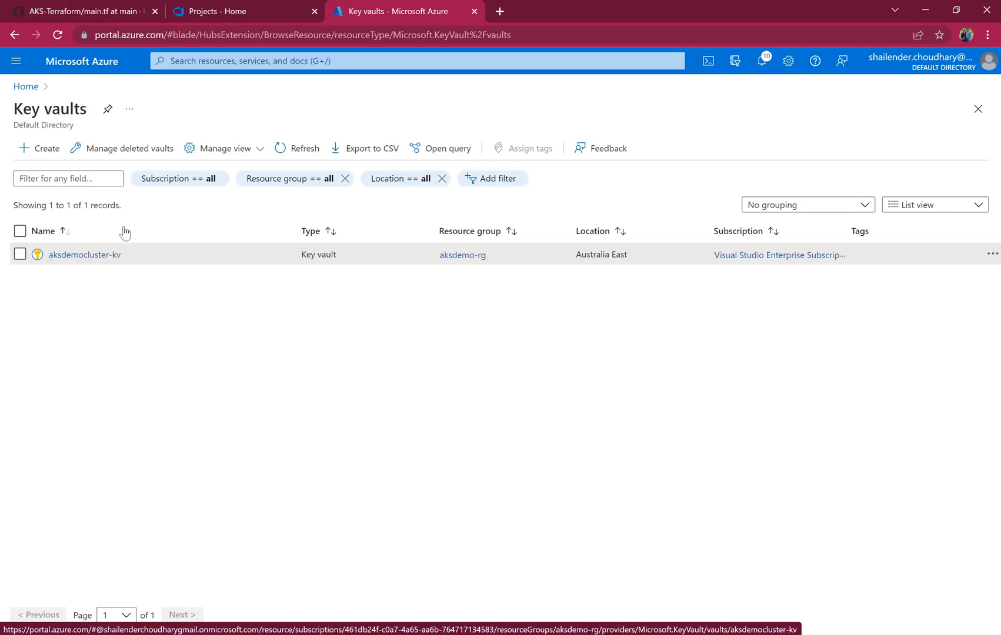
{"action": "left_click", "coordinate": [85, 254]}
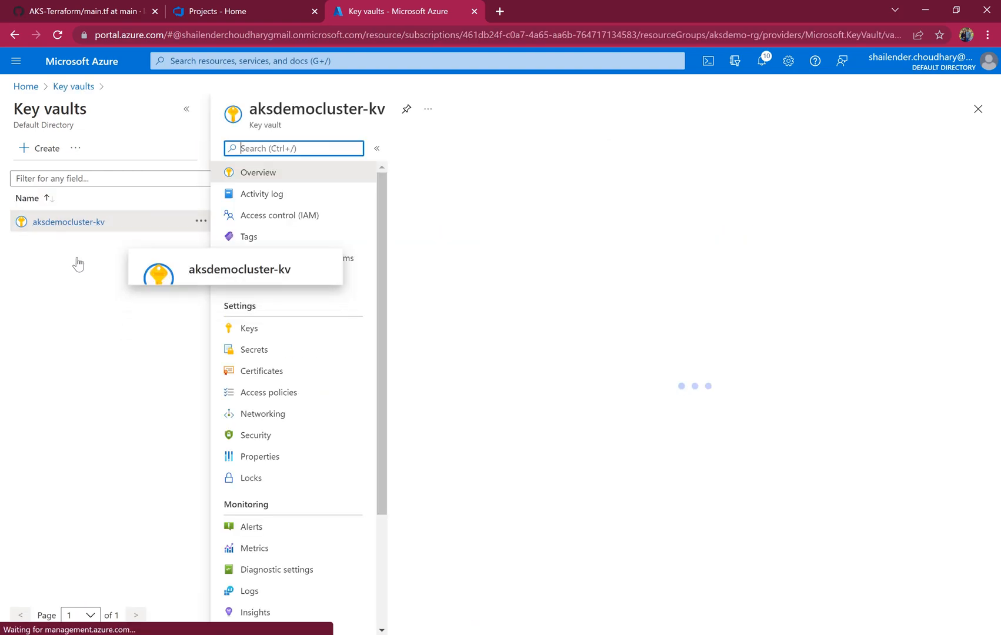
{"action": "left_click", "coordinate": [253, 350]}
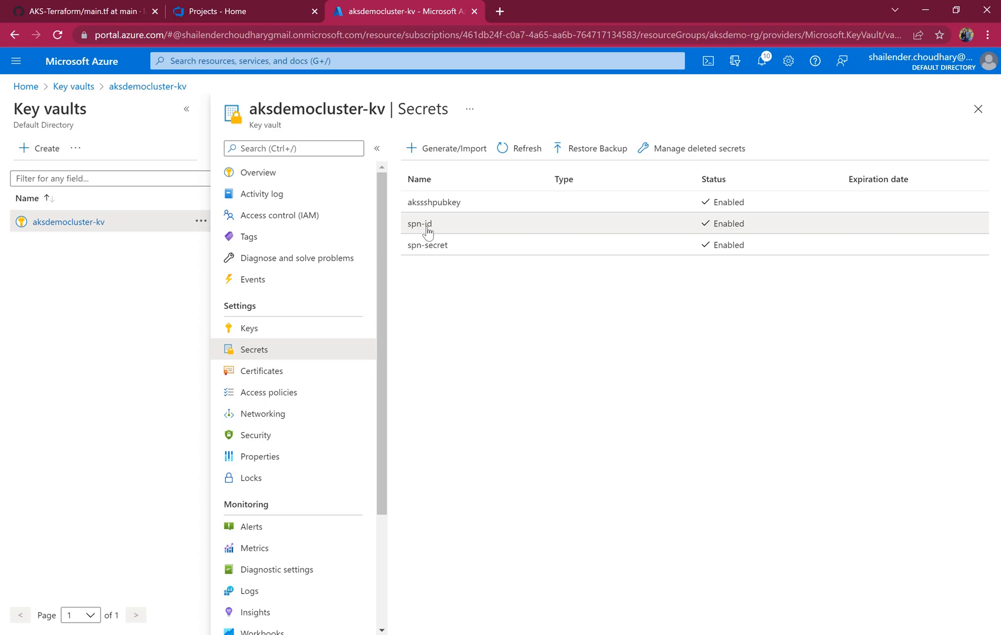
{"action": "left_click", "coordinate": [77, 10]}
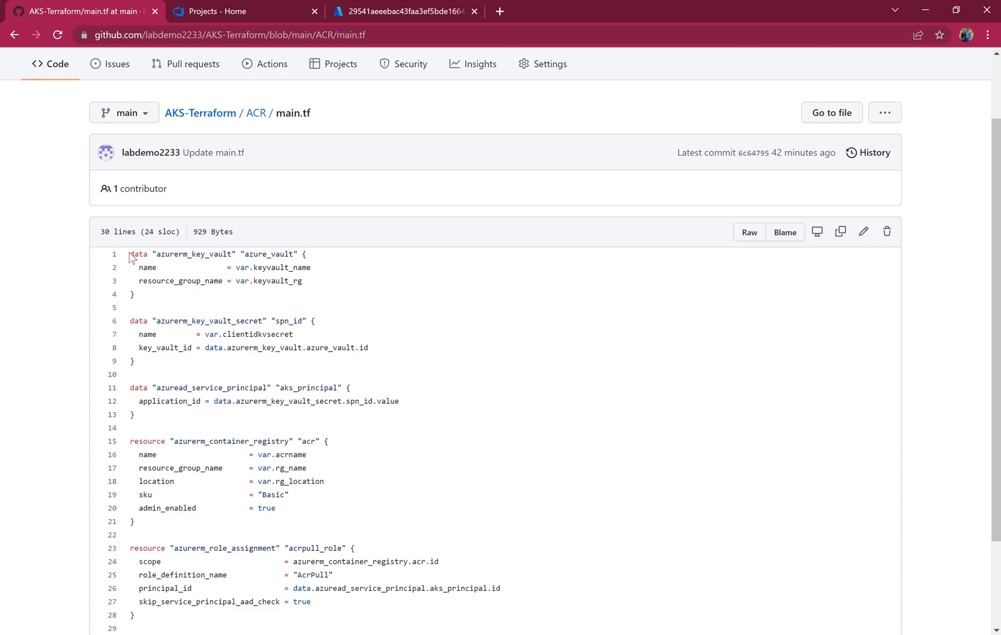
- Review the key vault and key vault secret data blocks, including the spn_id secret
{"action": "left_click_drag", "start_coordinate": [131, 254], "coordinate": [134, 294]}
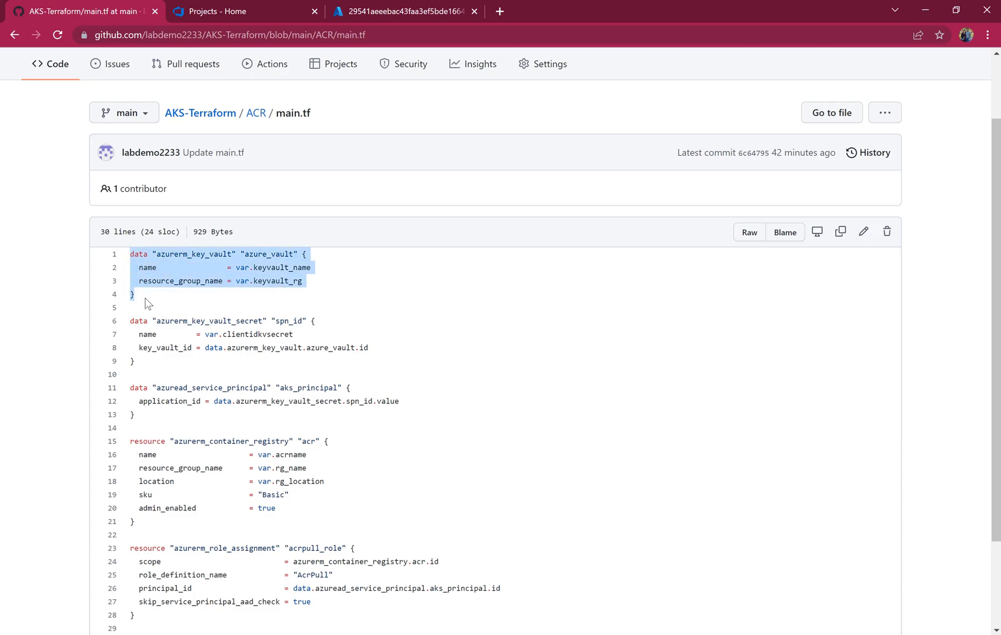
{"action": "left_click_drag", "start_coordinate": [138, 320], "coordinate": [368, 361]}
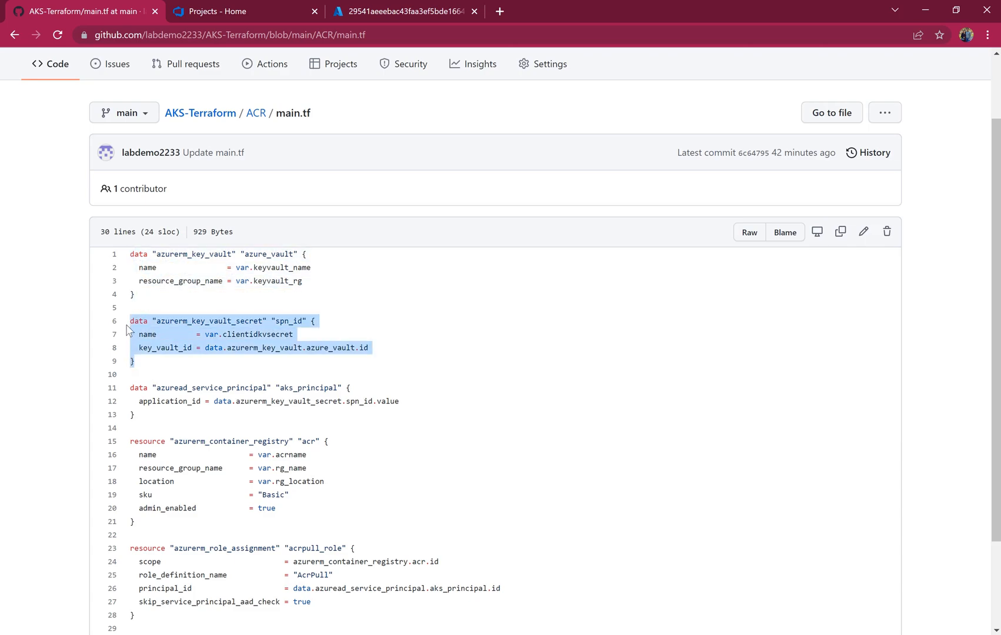
{"action": "double_click", "coordinate": [288, 320]}
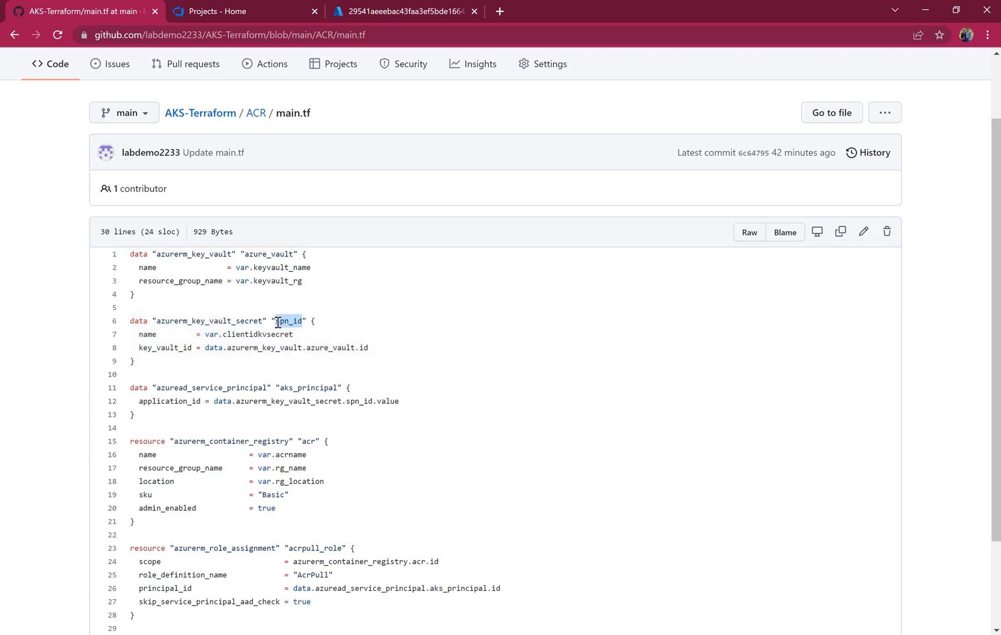
{"action": "scroll", "scroll_direction": "down", "scroll_amount": 3}
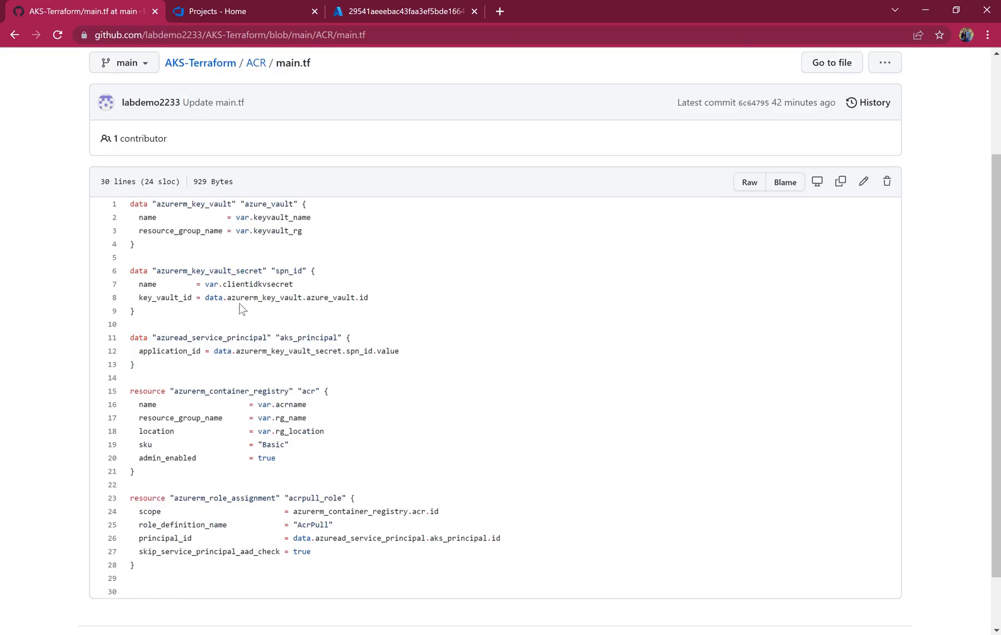
{"action": "mouse_move", "coordinate": [186, 348]}
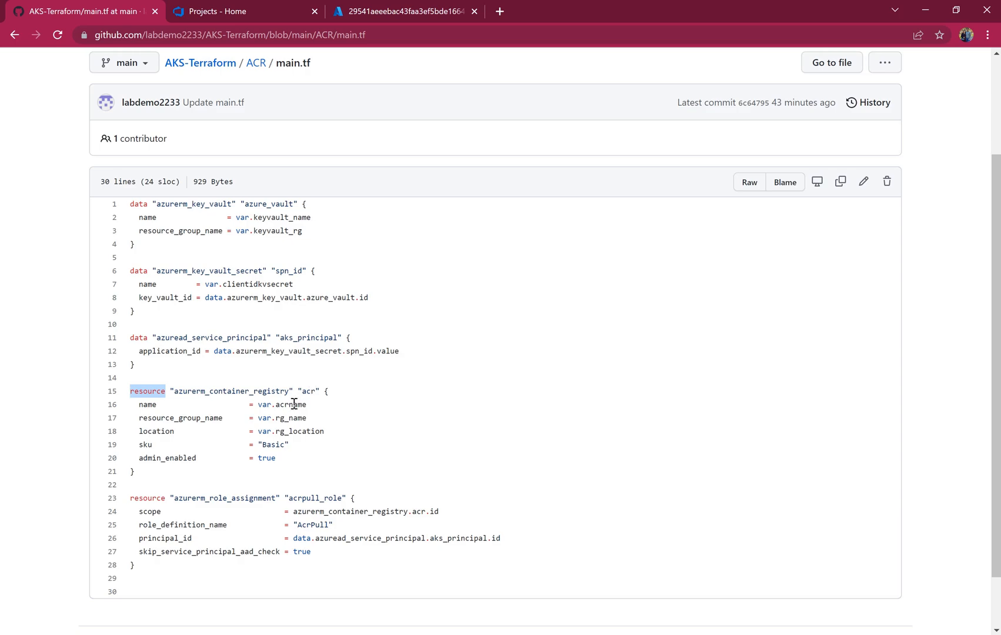
- Review the container registry resource with its resource group and location variables
{"action": "double_click", "coordinate": [294, 418]}
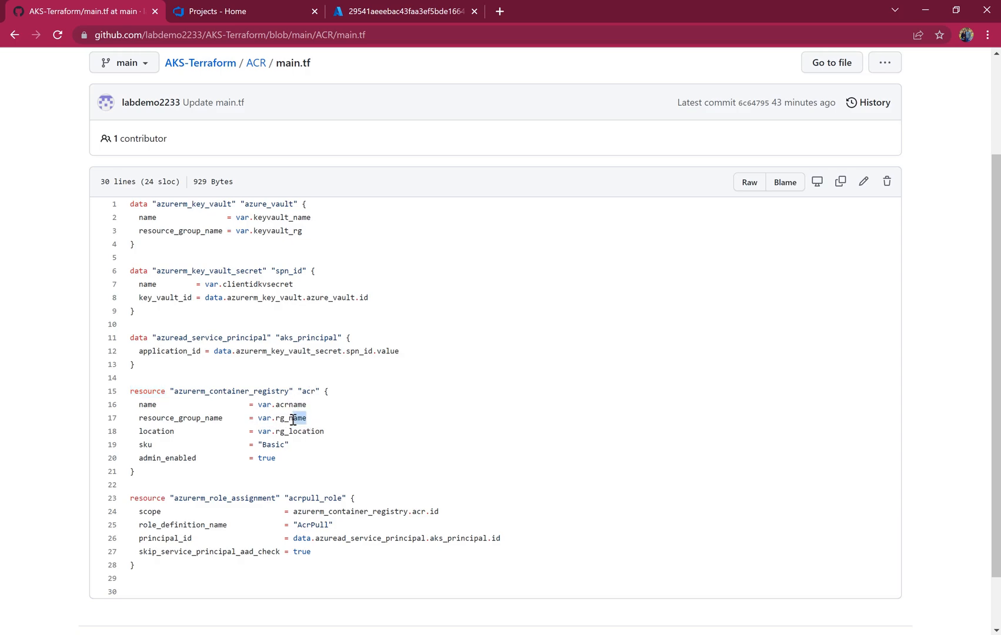
{"action": "double_click", "coordinate": [290, 431]}
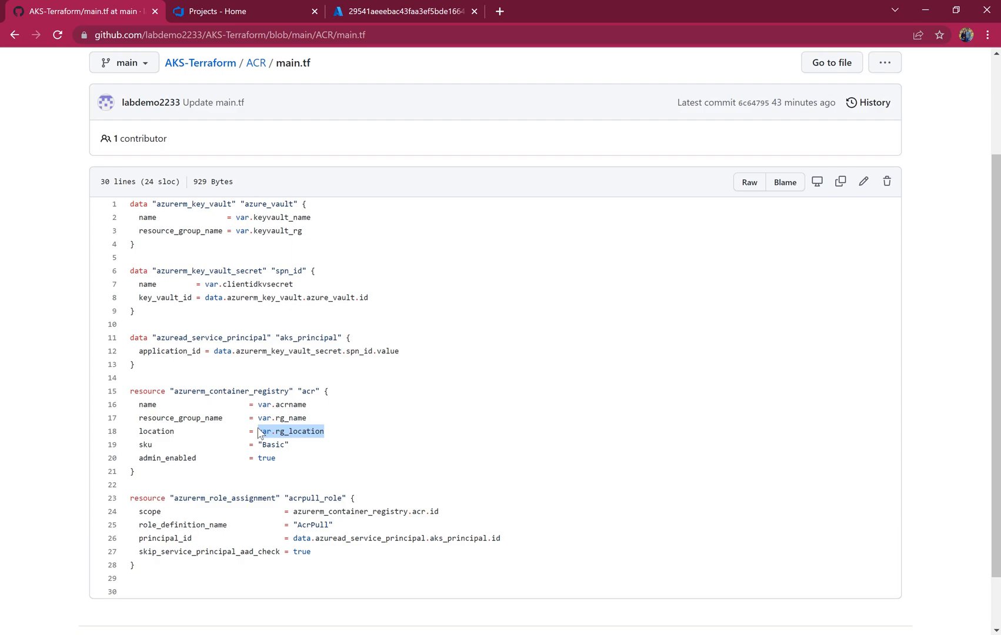
{"action": "double_click", "coordinate": [273, 445]}
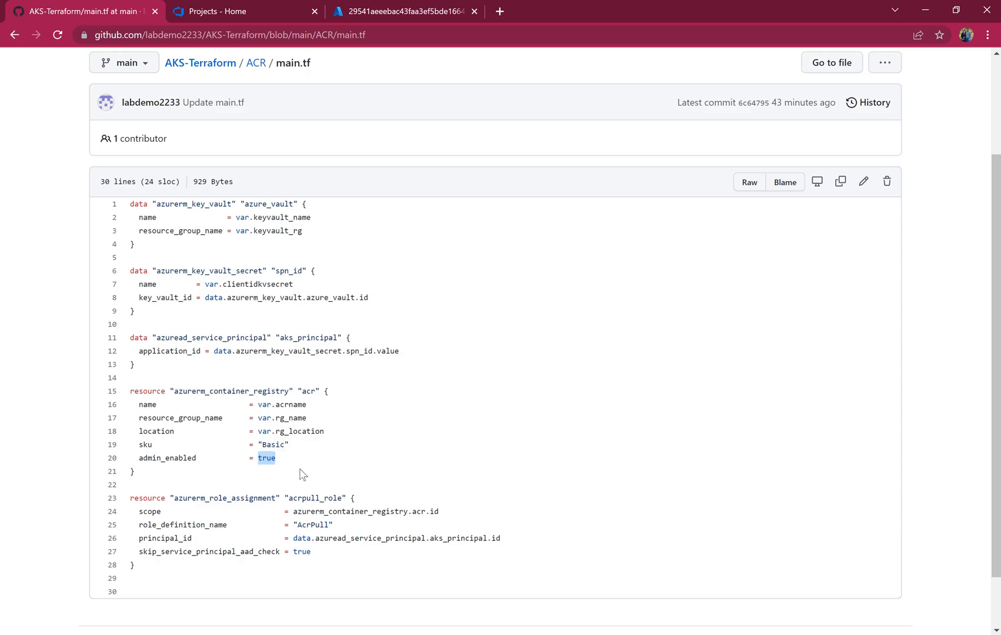
{"action": "scroll", "scroll_direction": "down", "scroll_amount": 3}
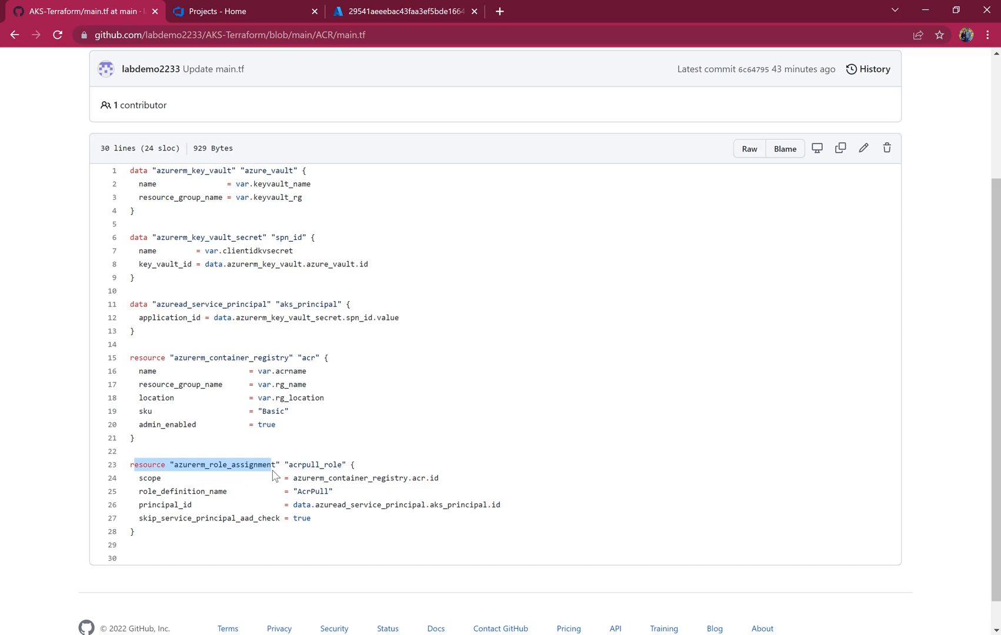
- Review the AcrPull role assignment and its service principal principal_id, then return to the ACR folder
{"action": "double_click", "coordinate": [313, 491]}
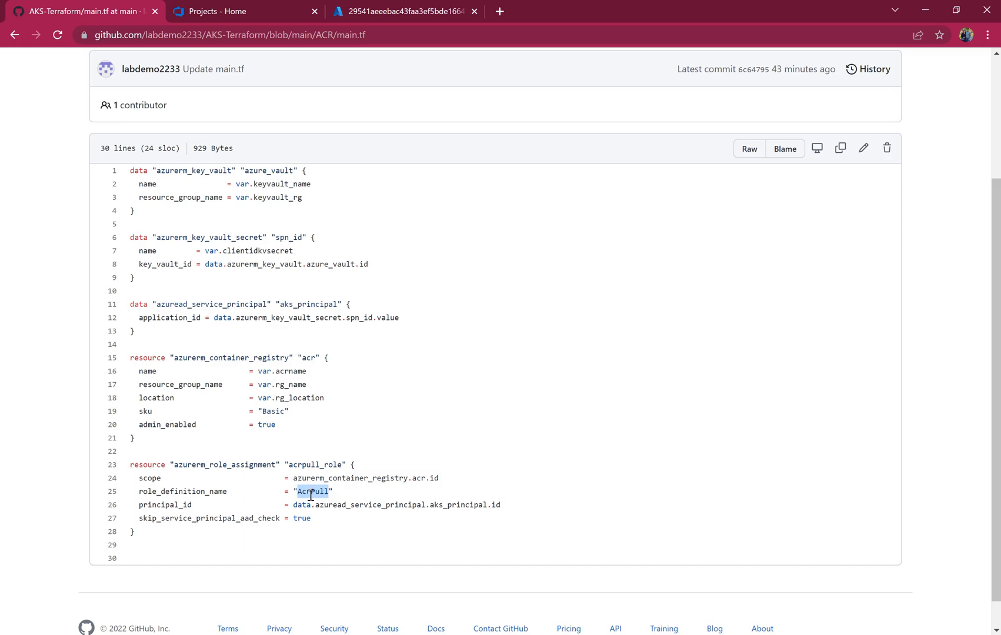
{"action": "mouse_move", "coordinate": [294, 504]}
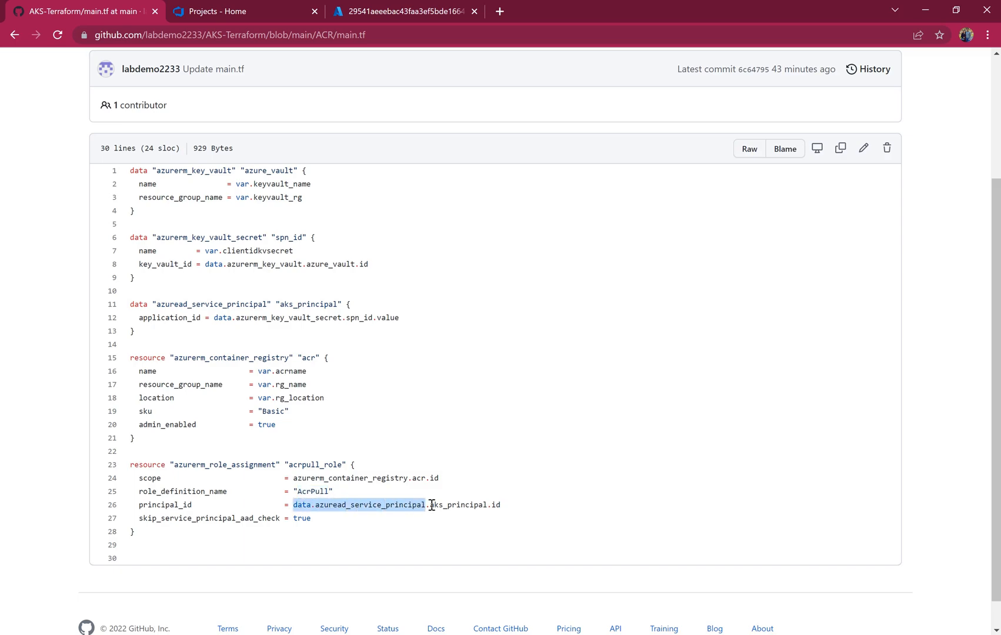
{"action": "double_click", "coordinate": [313, 492]}
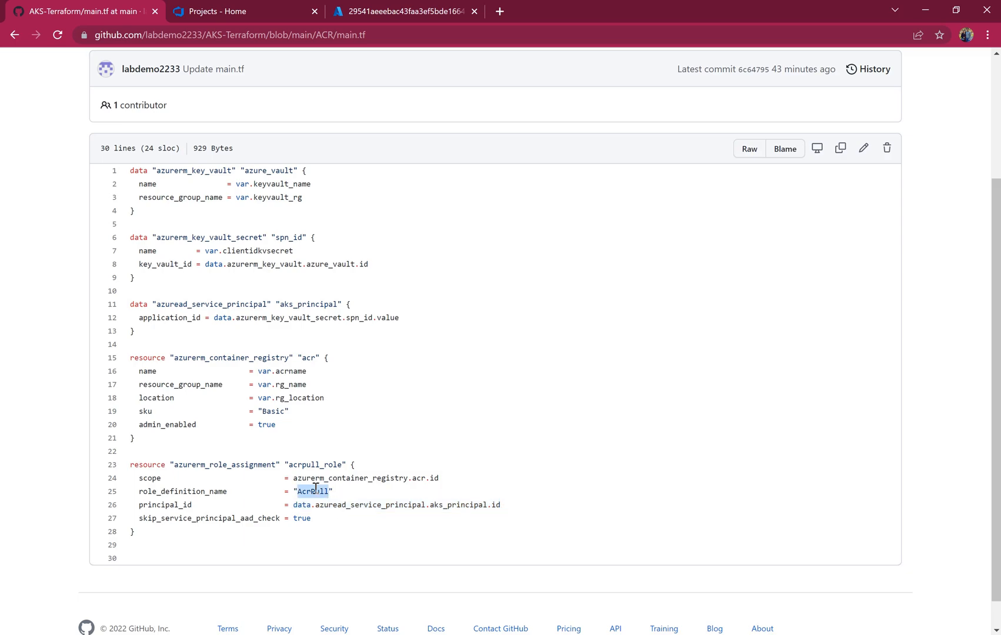
{"action": "left_click", "coordinate": [261, 196]}
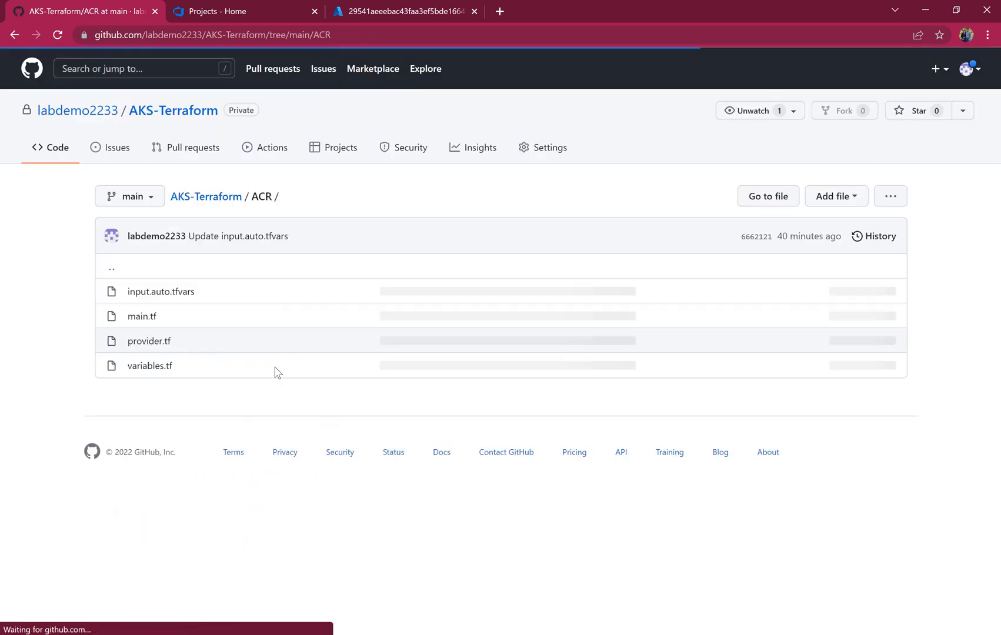
- Review variables.tf, highlighting the keyvault_rg and clientidkvsecret variables
{"action": "left_click", "coordinate": [150, 366]}
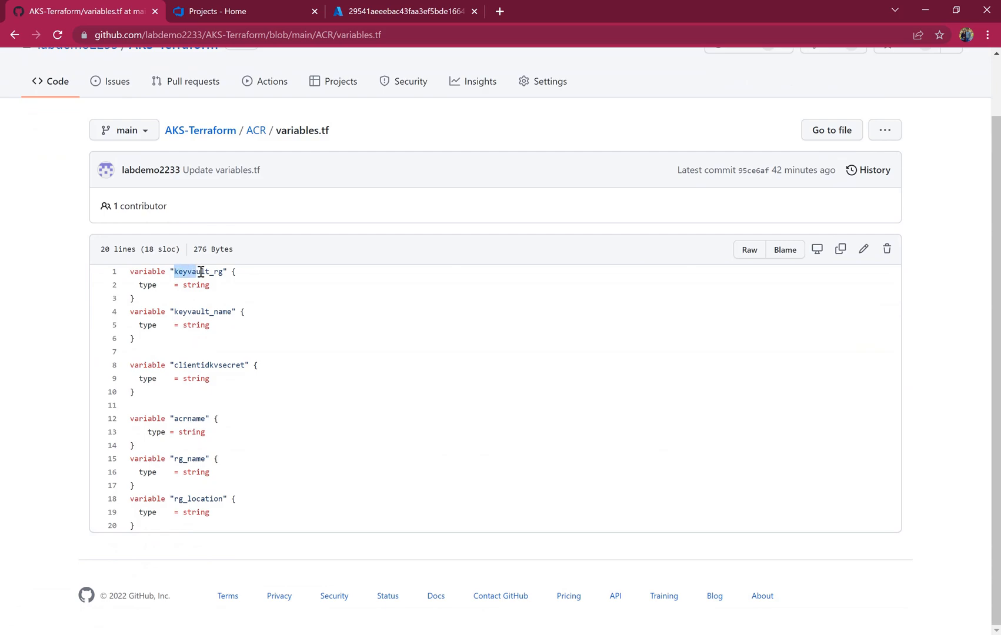
{"action": "double_click", "coordinate": [198, 271]}
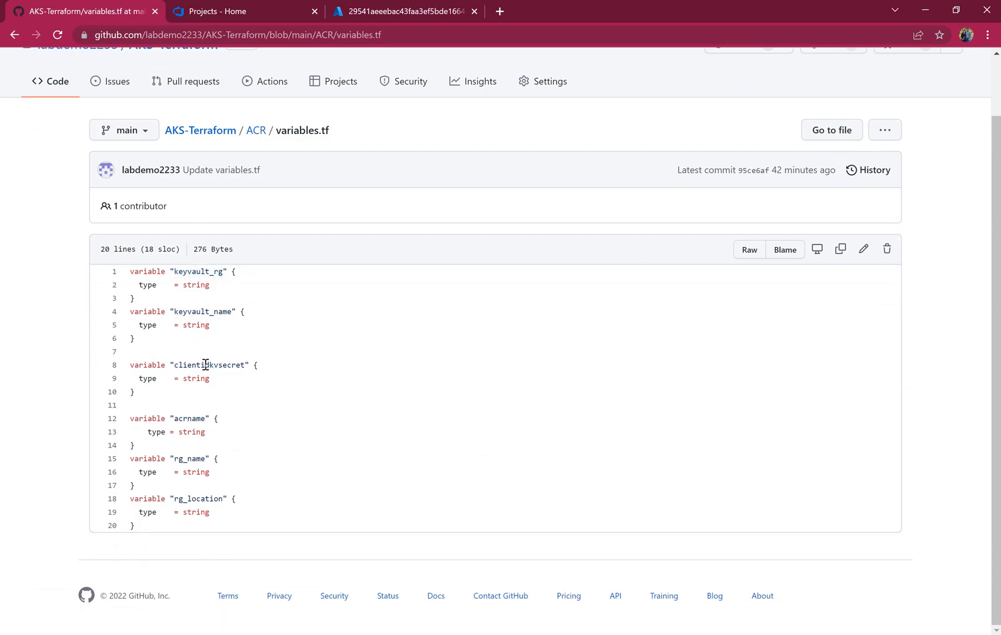
{"action": "double_click", "coordinate": [226, 365]}
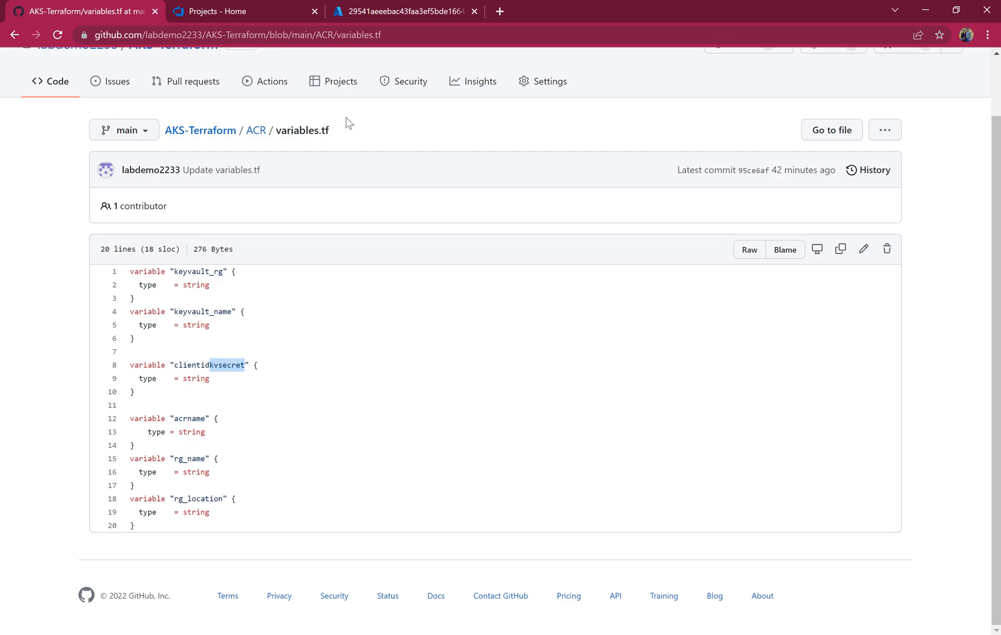
- Glance at the Azure portal, then return to GitHub and go back to the ACR folder
{"action": "left_click", "coordinate": [402, 12]}
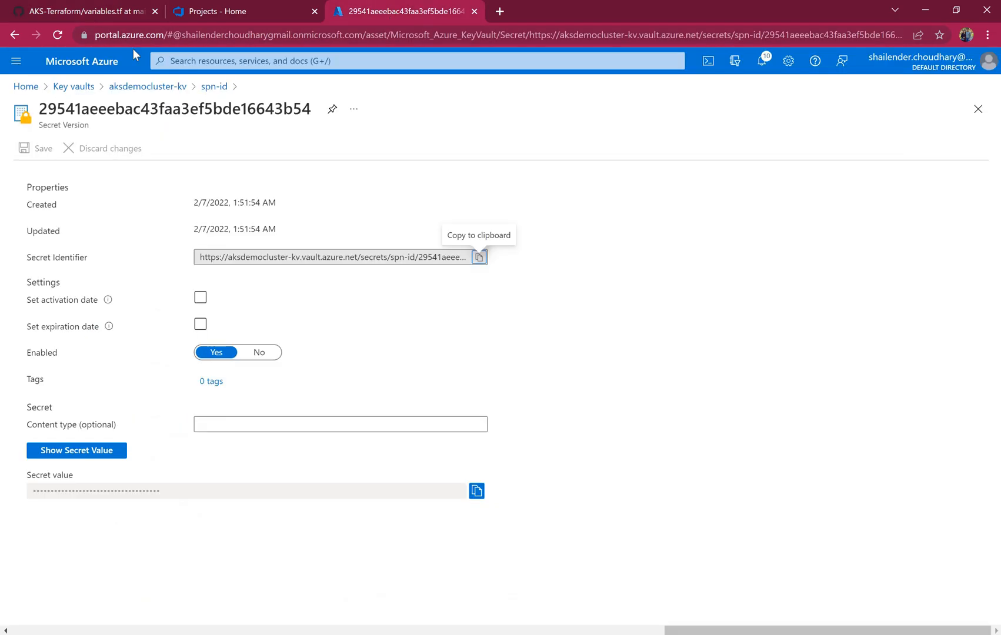
{"action": "left_click", "coordinate": [83, 11]}
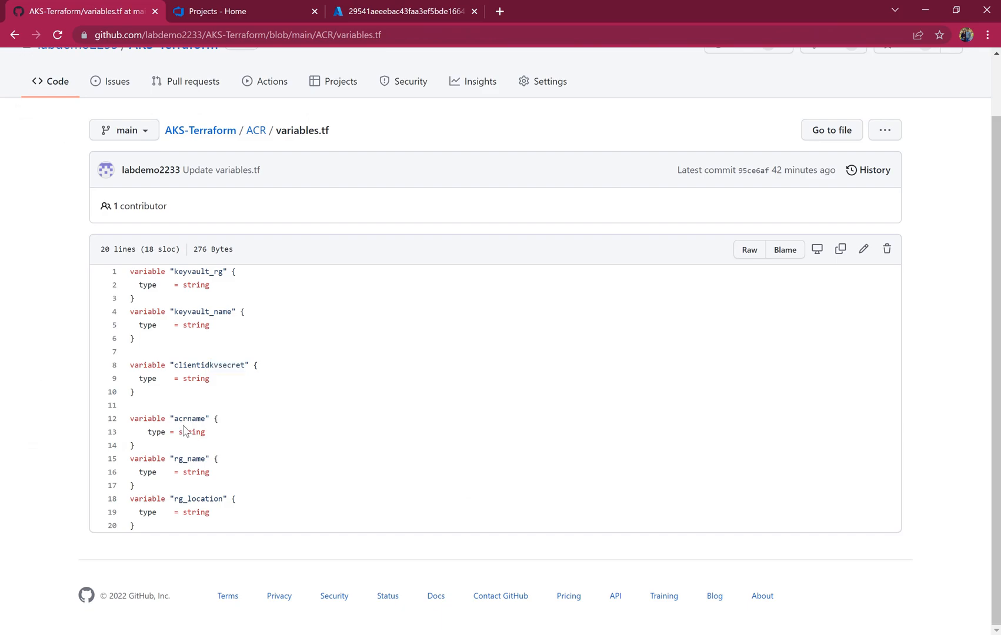
{"action": "double_click", "coordinate": [190, 419]}
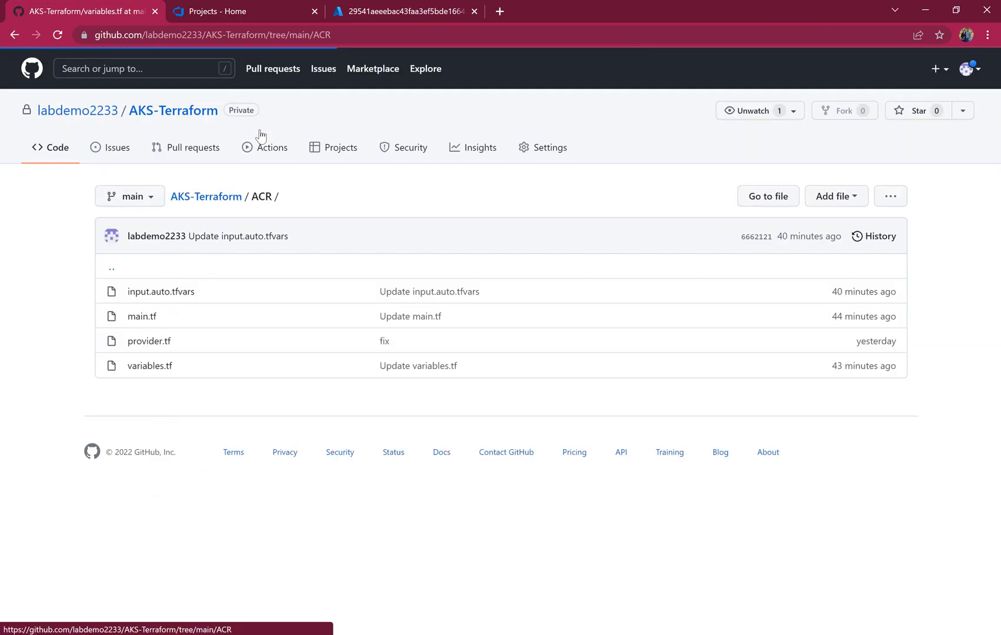
- Review input.auto.tfvars values keyvault_rg and acrname demoaksacr1223, then switch to Azure DevOps
{"action": "left_click", "coordinate": [161, 290]}
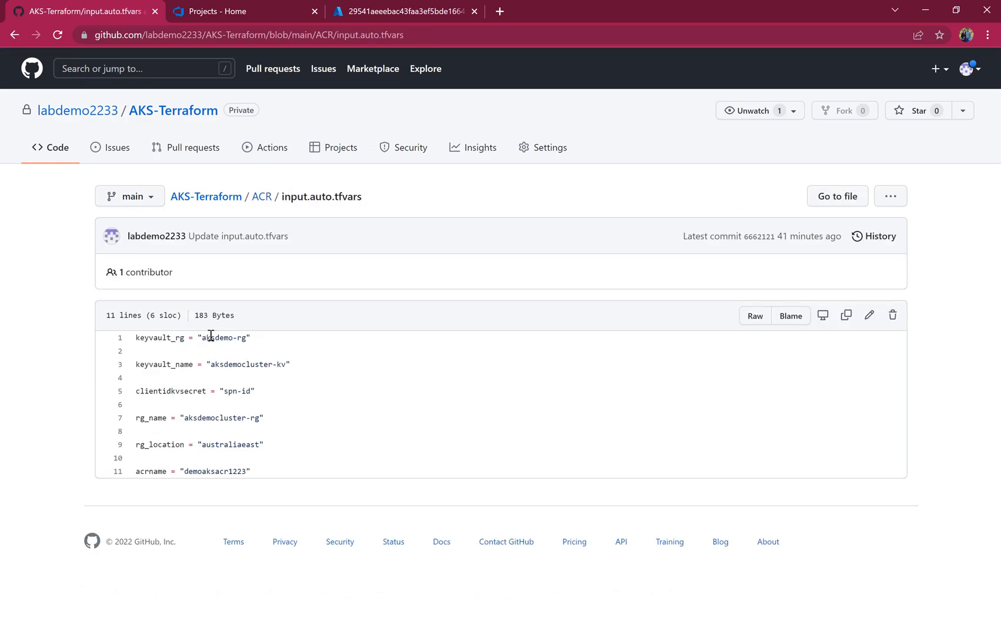
{"action": "double_click", "coordinate": [225, 338]}
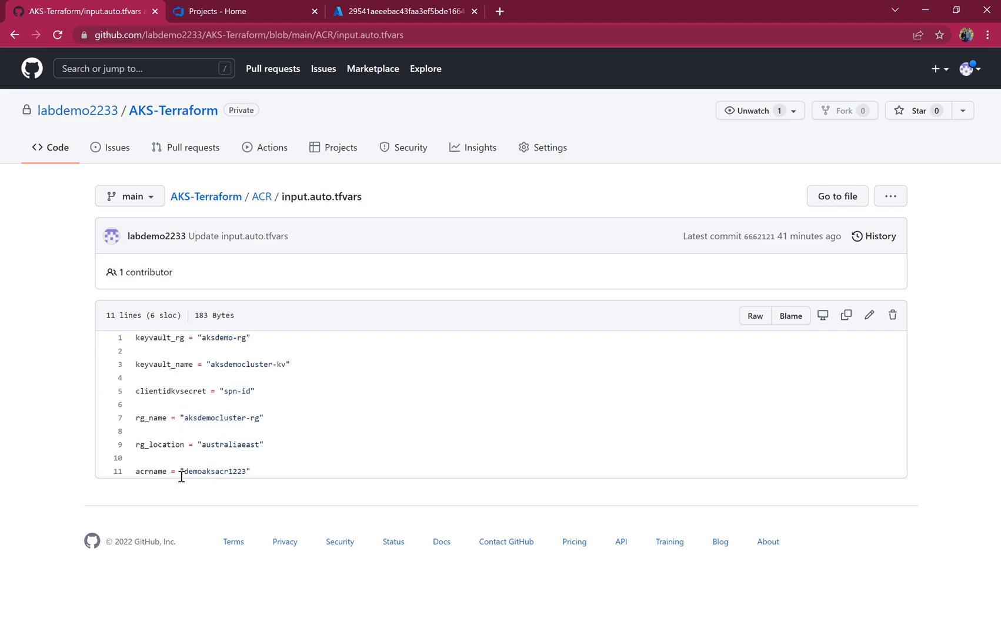
{"action": "double_click", "coordinate": [217, 472]}
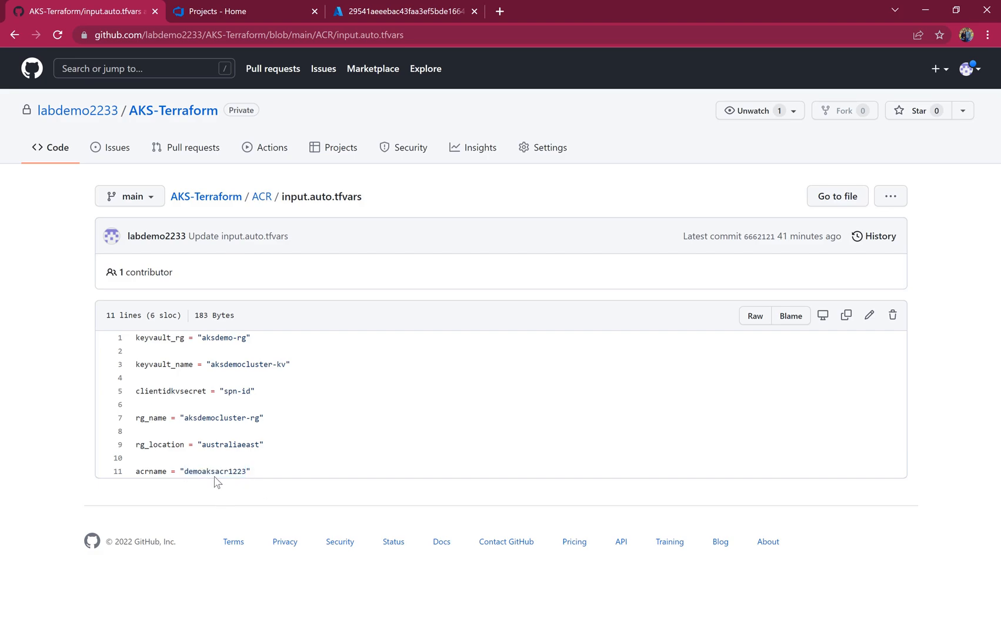
{"action": "double_click", "coordinate": [237, 471]}
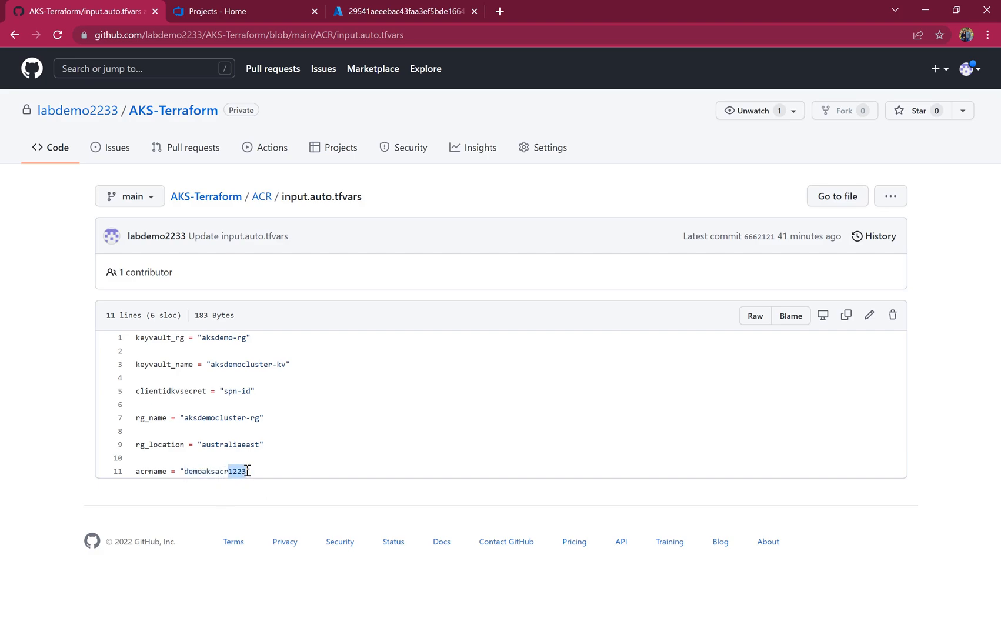
{"action": "mouse_move", "coordinate": [290, 472]}
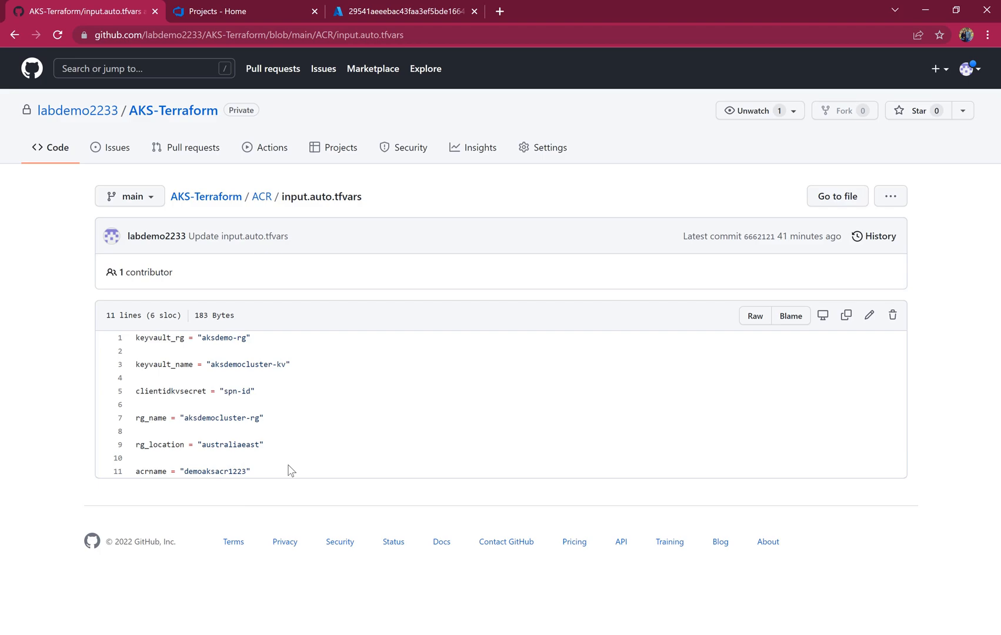
{"action": "mouse_move", "coordinate": [288, 190]}
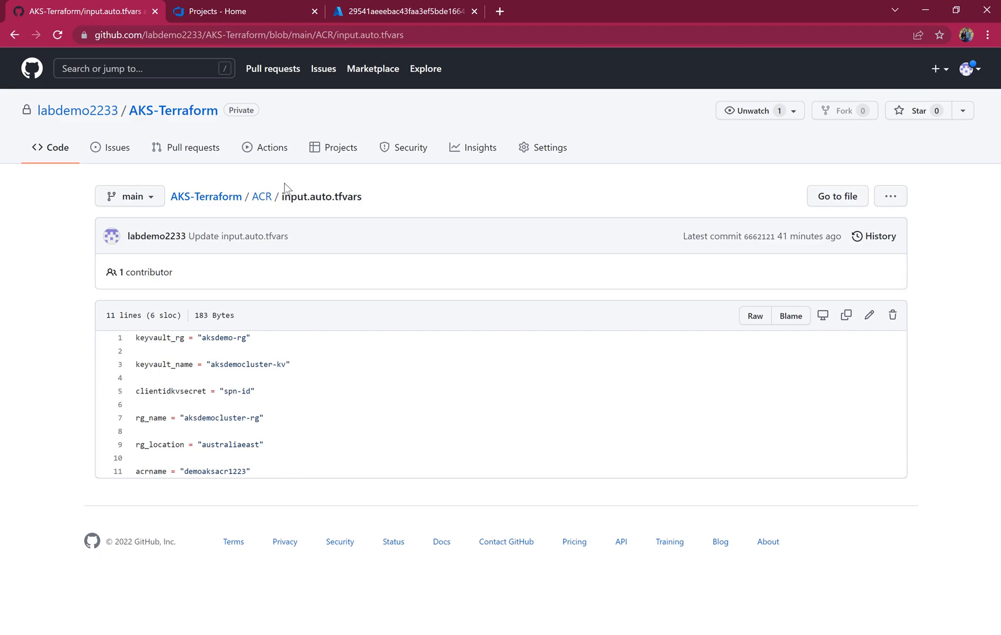
{"action": "left_click", "coordinate": [243, 10]}
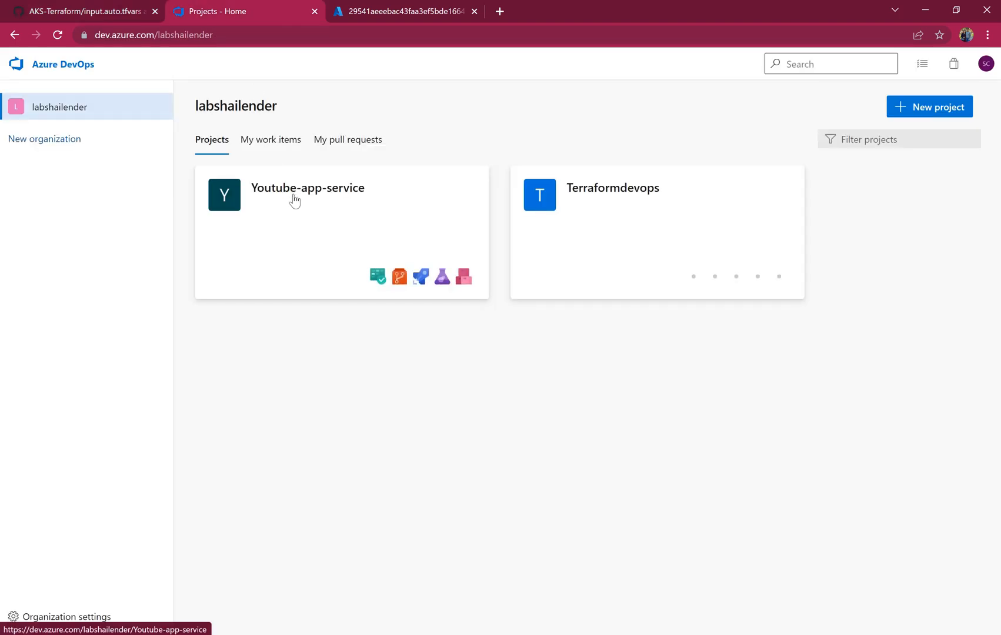
- Show all pipelines of the Youtube-app-service project
{"action": "left_click", "coordinate": [307, 189]}
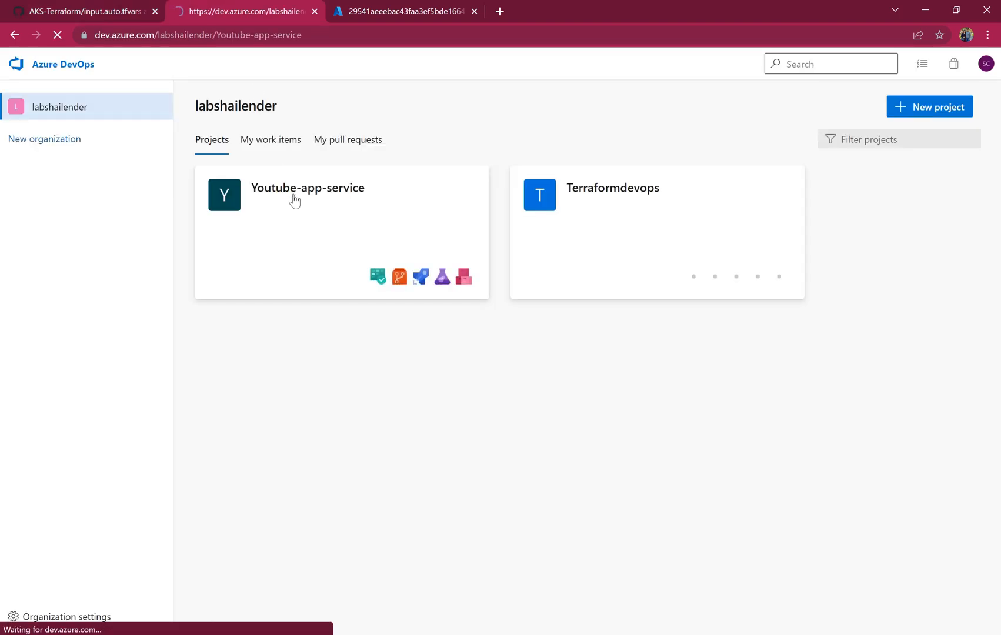
{"action": "left_click", "coordinate": [307, 189]}
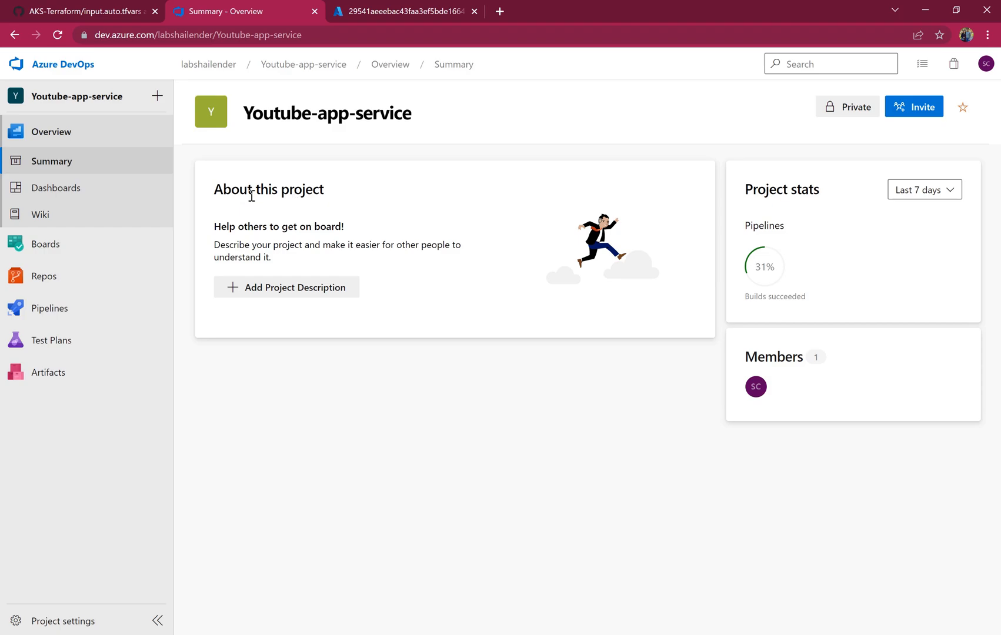
{"action": "left_click", "coordinate": [49, 308]}
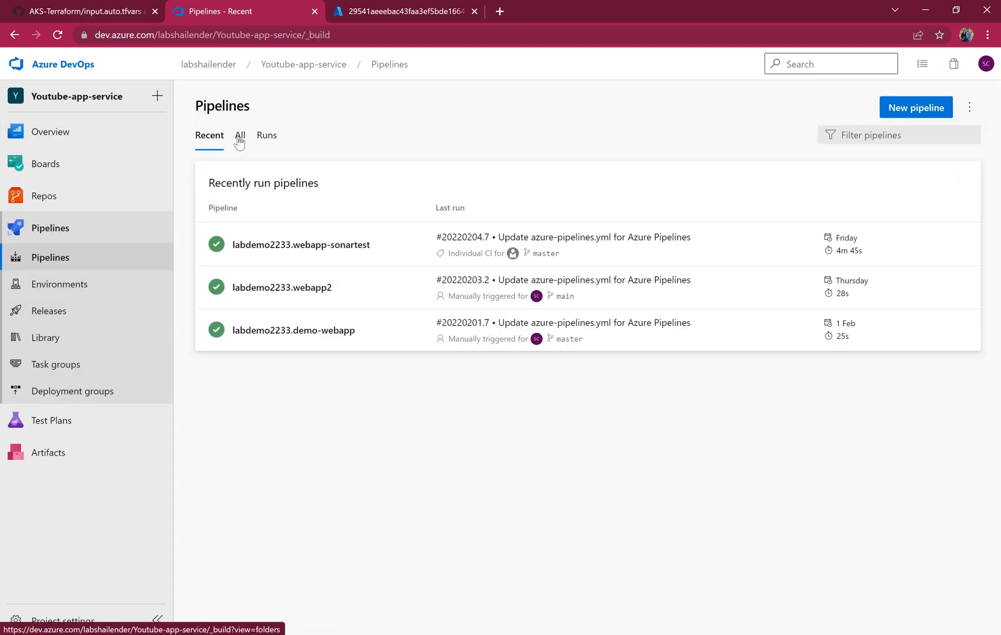
{"action": "left_click", "coordinate": [240, 135]}
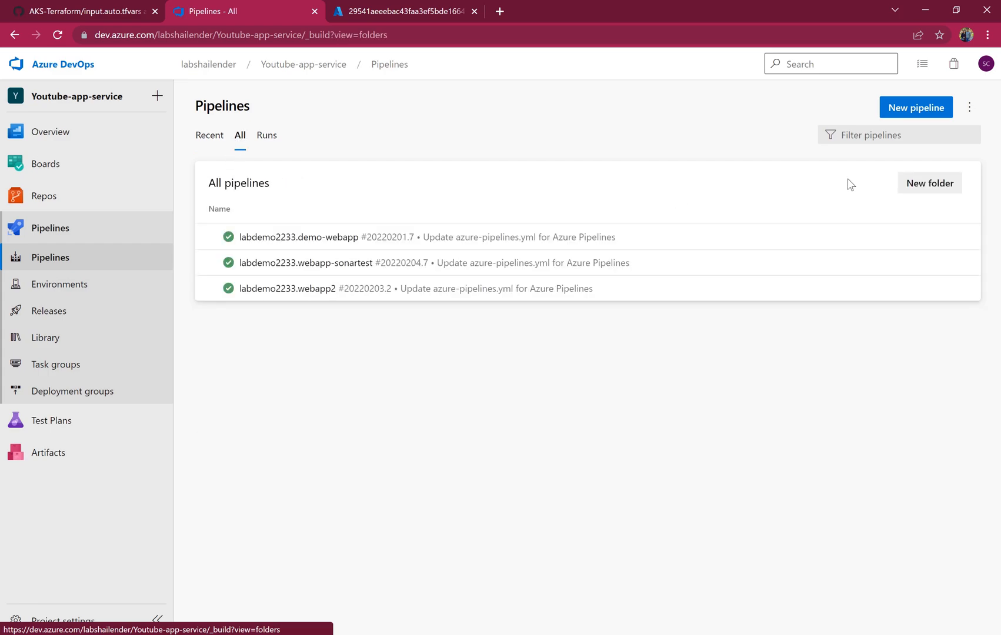
- Create a pipeline folder named ACR and open it
{"action": "left_click", "coordinate": [929, 182]}
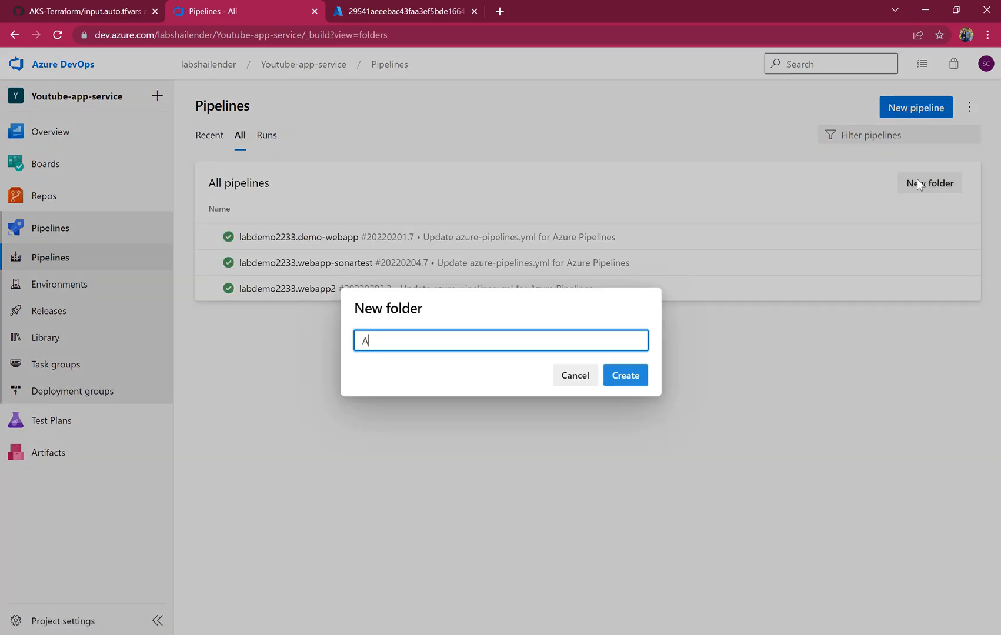
{"action": "type", "text": "CR"}
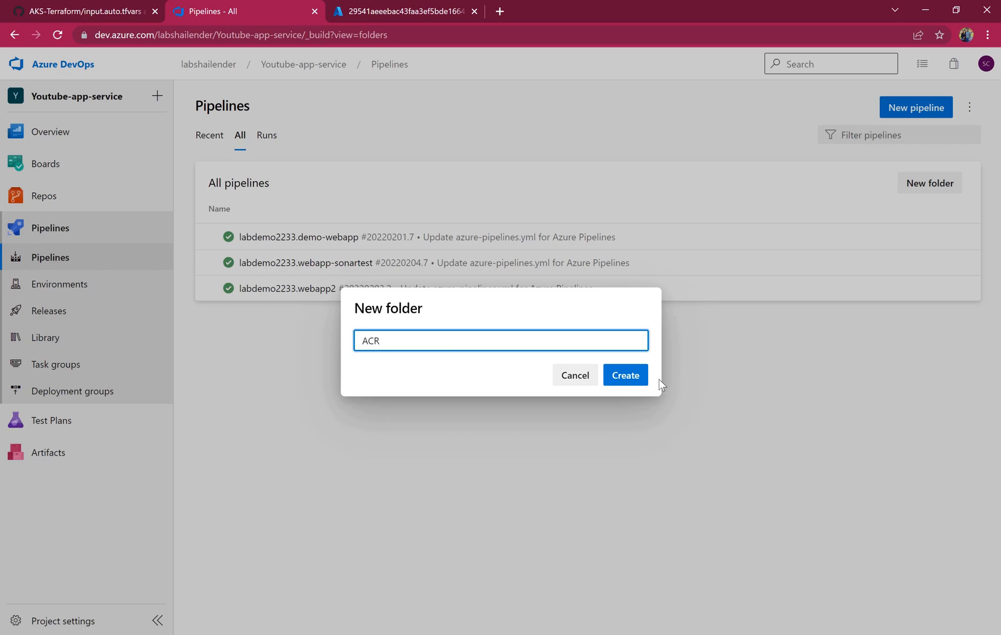
{"action": "left_click", "coordinate": [624, 375]}
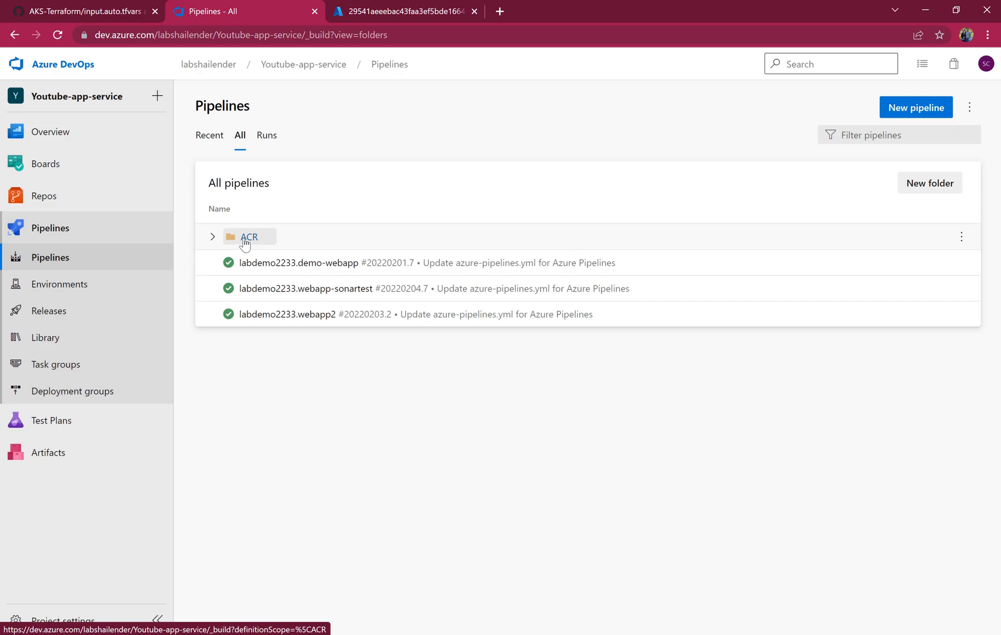
{"action": "left_click", "coordinate": [249, 237]}
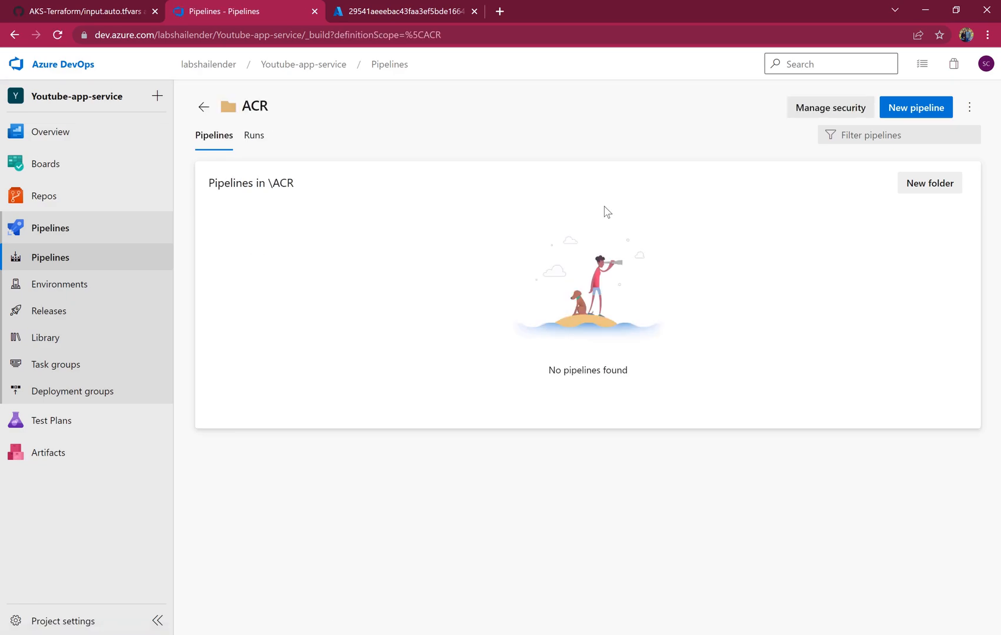
- Start a new pipeline from GitHub using the labdemo2233/AKS-Terraform repository
{"action": "left_click", "coordinate": [916, 107]}
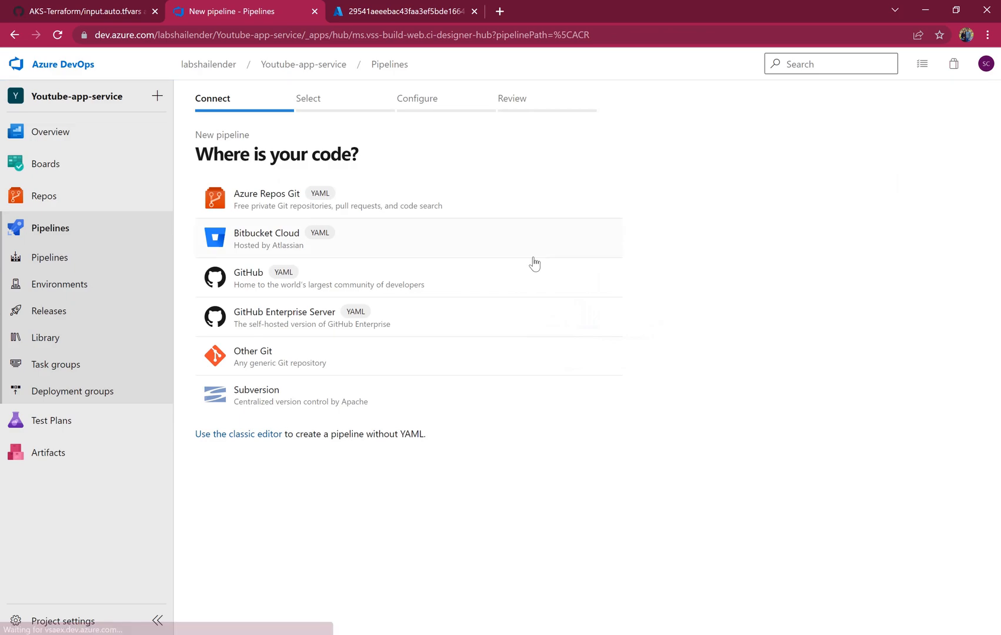
{"action": "left_click", "coordinate": [248, 277]}
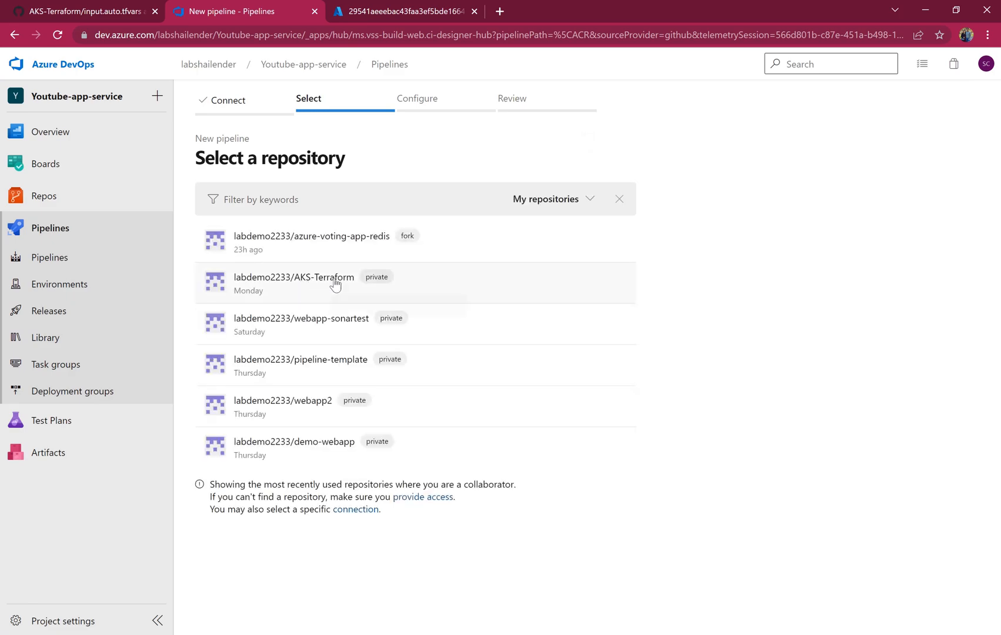
{"action": "left_click", "coordinate": [293, 282]}
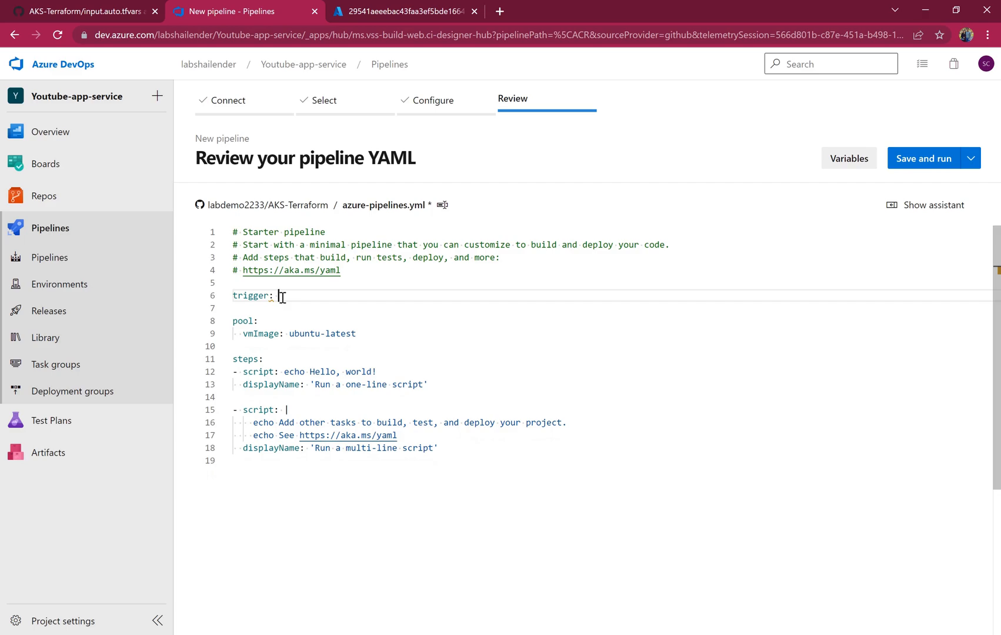
- Set trigger to none and delete the starter script steps from the YAML
{"action": "type", "text": "none"}
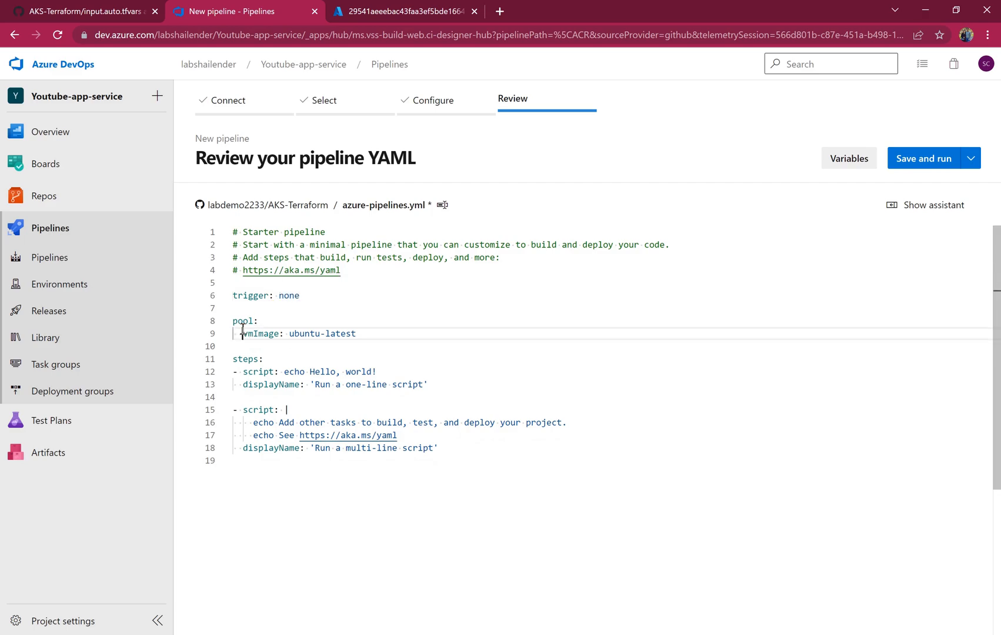
{"action": "double_click", "coordinate": [243, 321]}
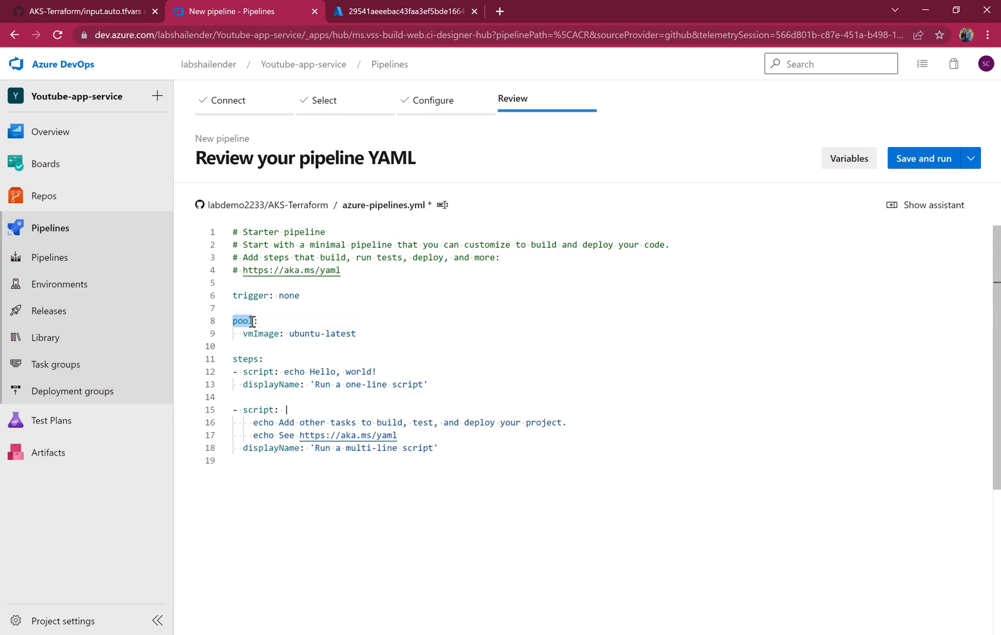
{"action": "mouse_move", "coordinate": [243, 320]}
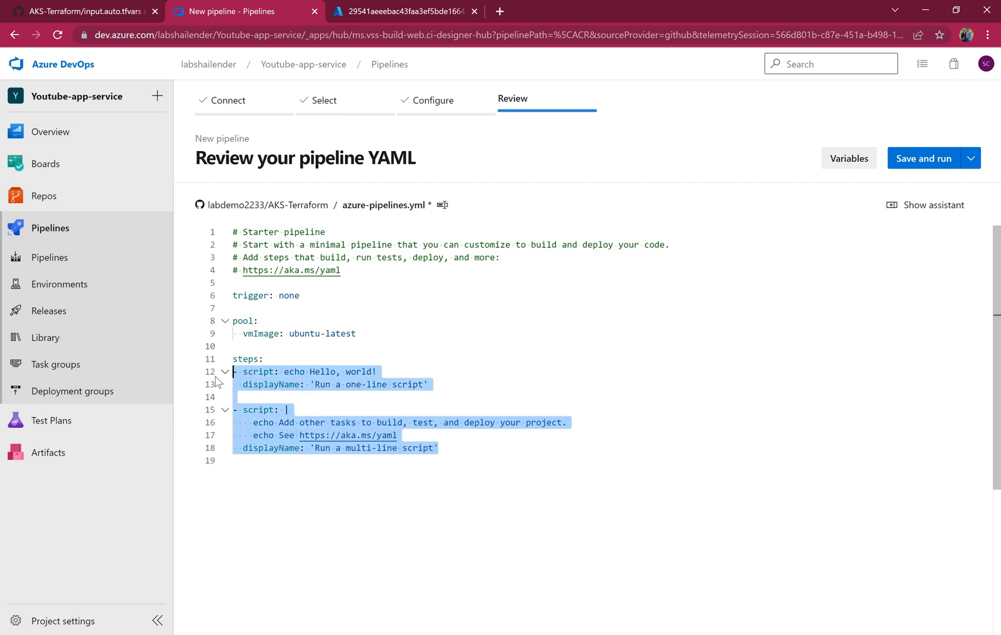
{"action": "key", "text": "Delete"}
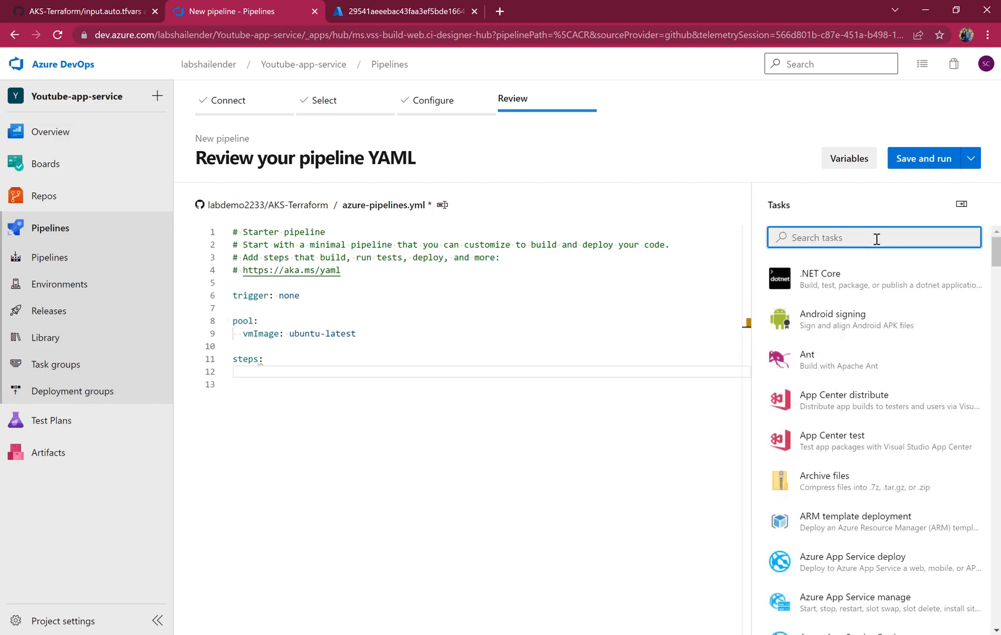
- Find the Terraform CLI task in the Tasks assistant, then switch to the GitHub repository
{"action": "type", "text": "terr"}
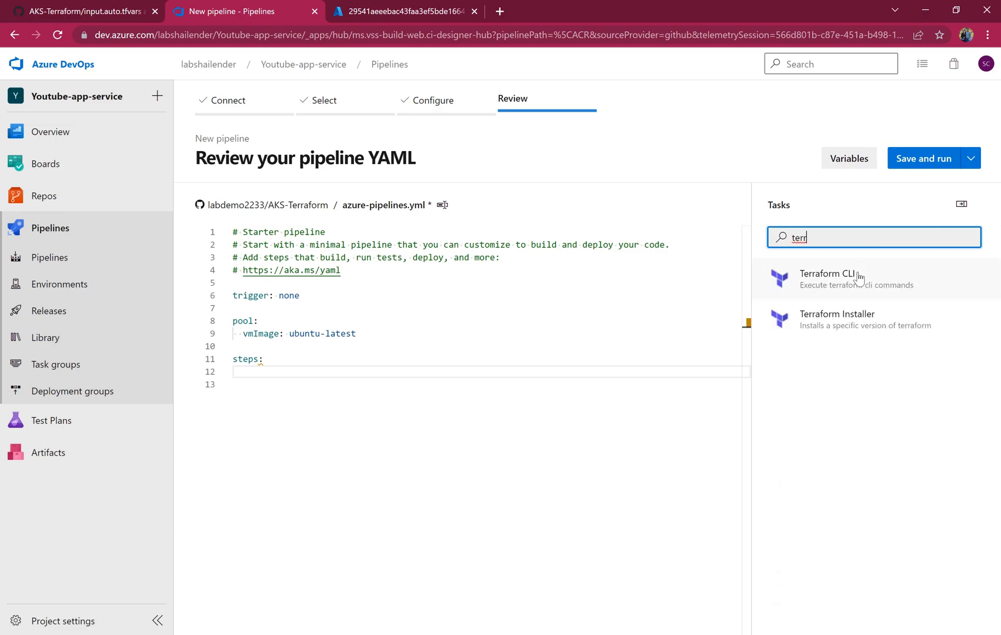
{"action": "left_click", "coordinate": [826, 279]}
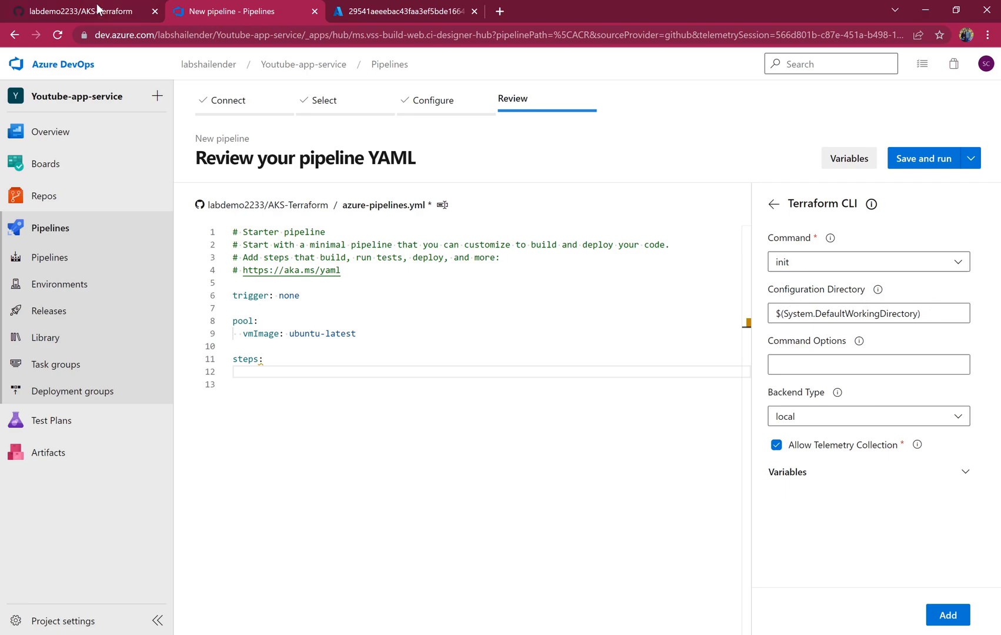
{"action": "left_click", "coordinate": [78, 10]}
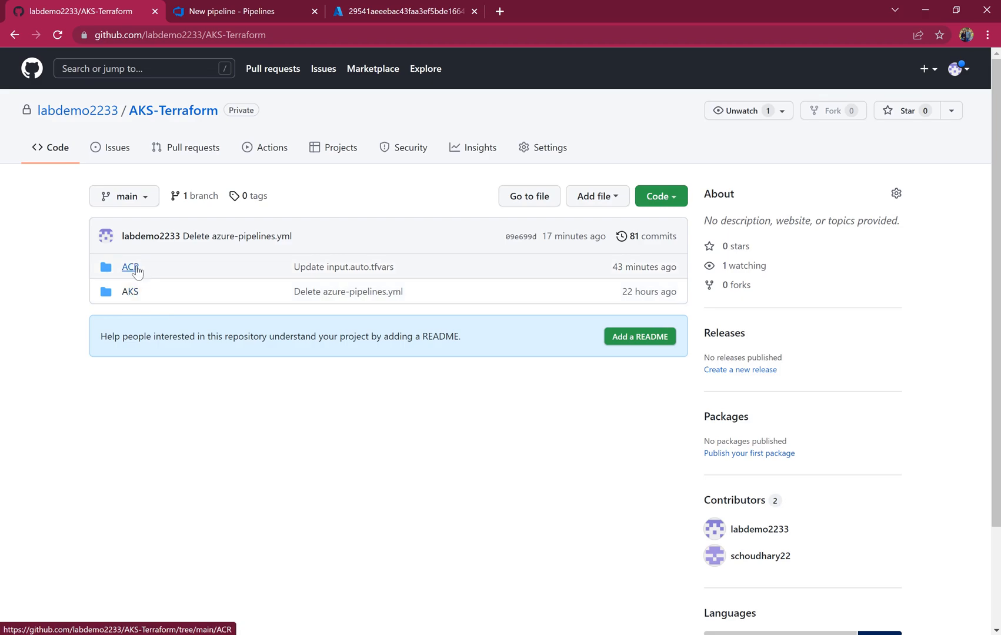
{"action": "mouse_move", "coordinate": [130, 267]}
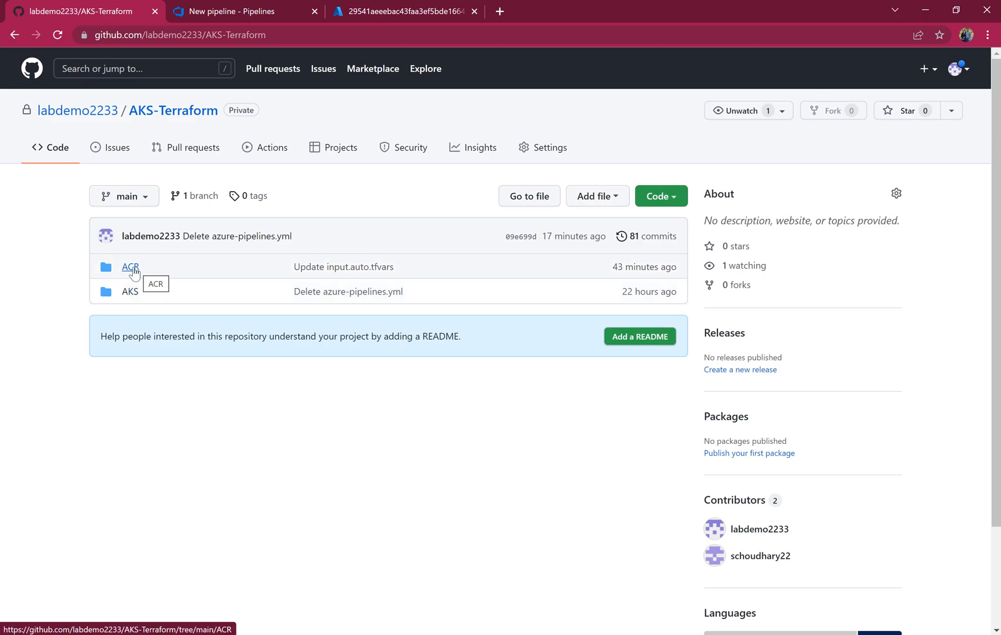
- Check the ACR folder's files in GitHub and return to the new pipeline in Azure DevOps
{"action": "left_click", "coordinate": [130, 267]}
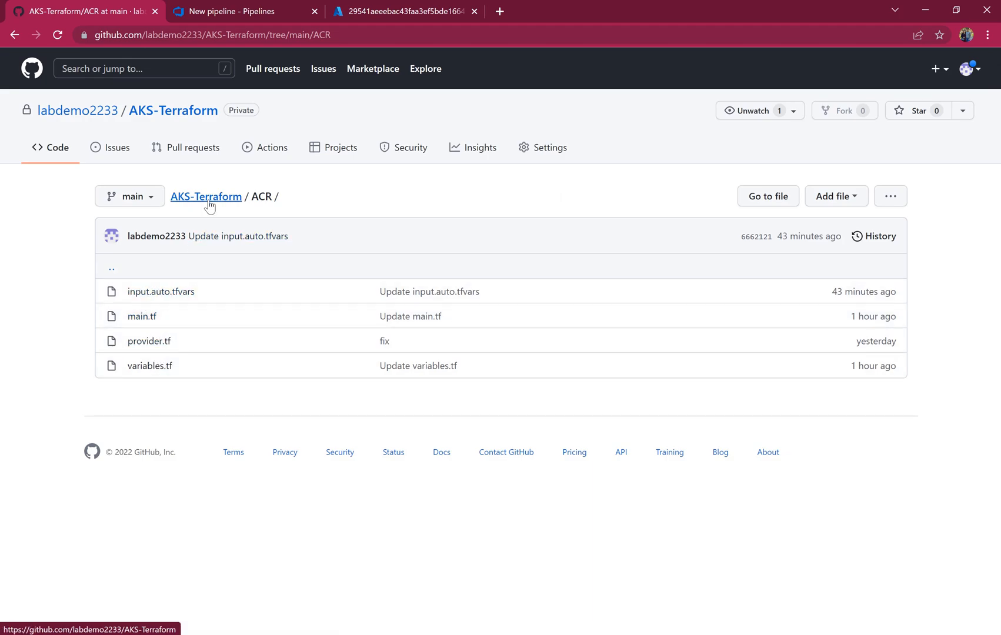
{"action": "left_click", "coordinate": [205, 197]}
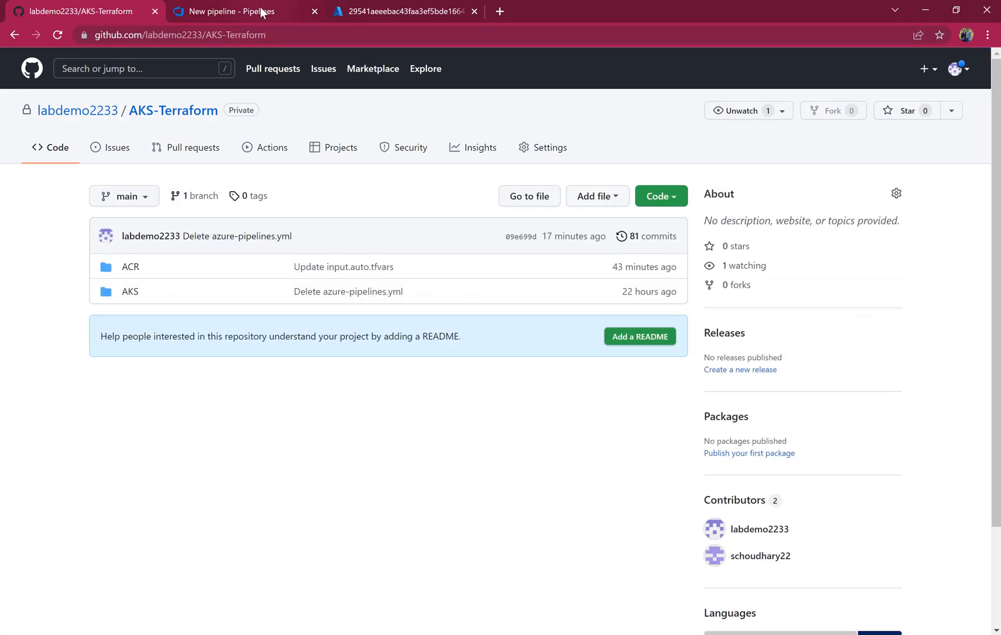
{"action": "left_click", "coordinate": [229, 12]}
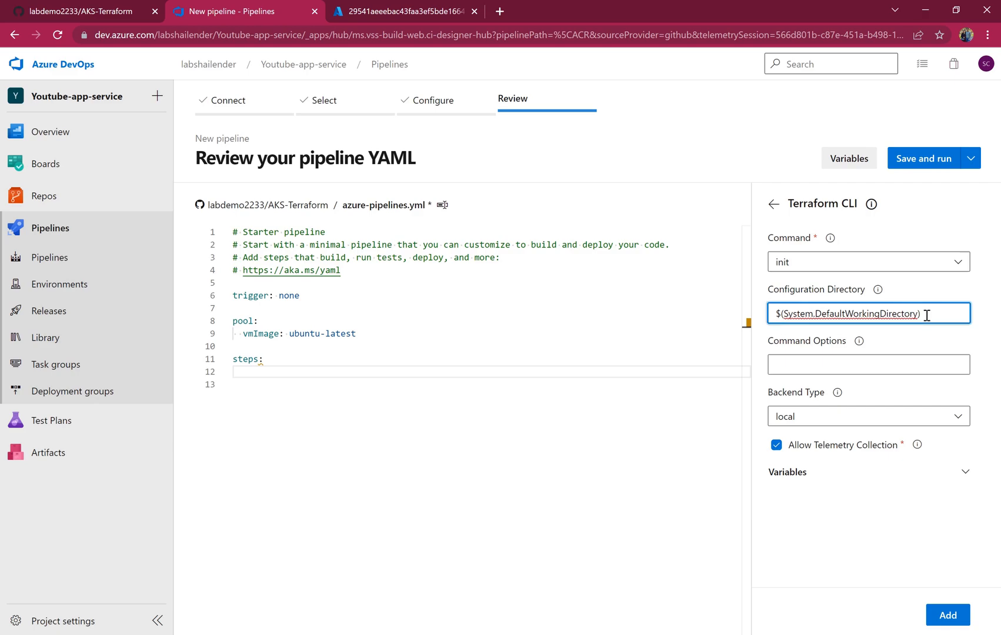
- Point the init task at the /ACR configuration directory, disable telemetry, and name it 'Terraform Init'
{"action": "type", "text": "/ACR"}
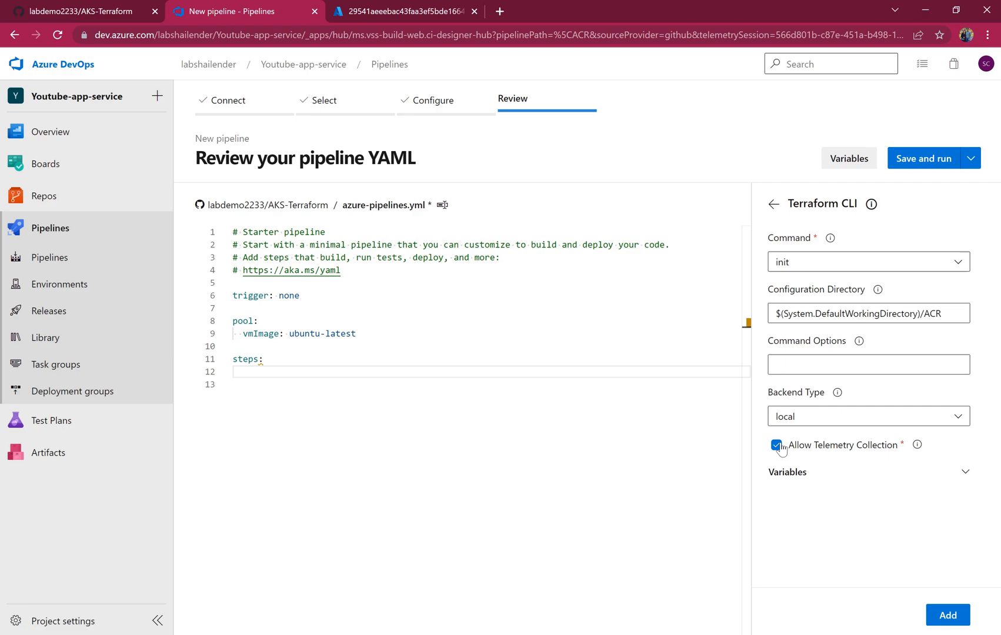
{"action": "left_click", "coordinate": [948, 616]}
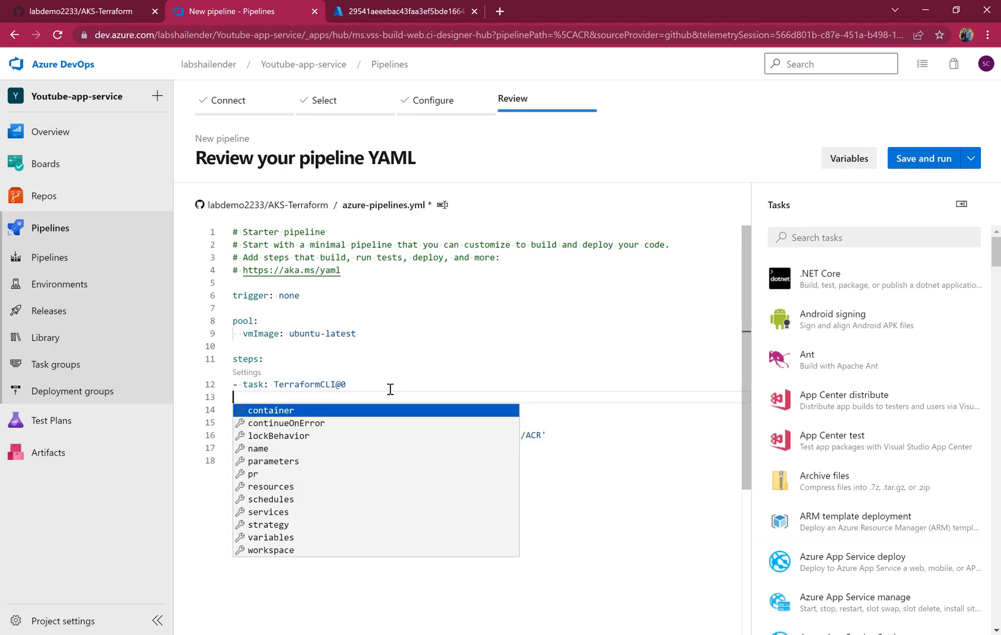
{"action": "type", "text": "displayName:"}
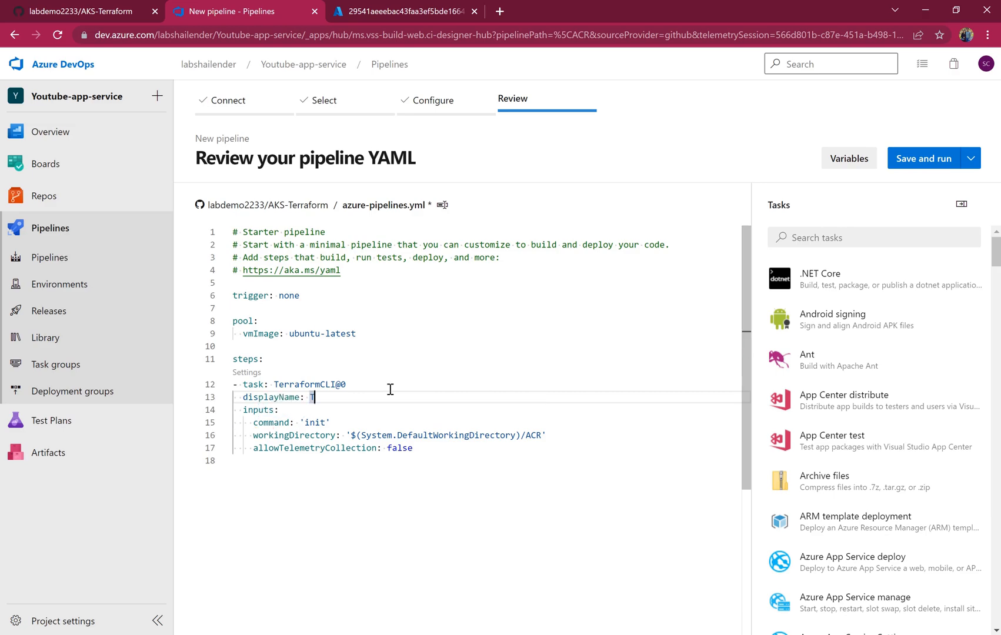
{"action": "type", "text": "Terraform"}
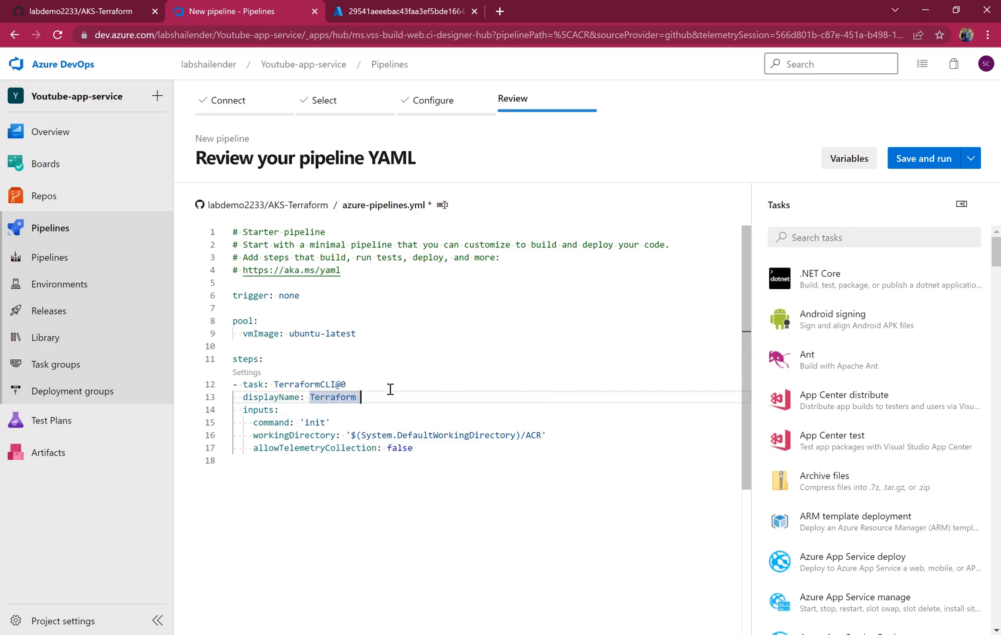
{"action": "type", "text": "Init"}
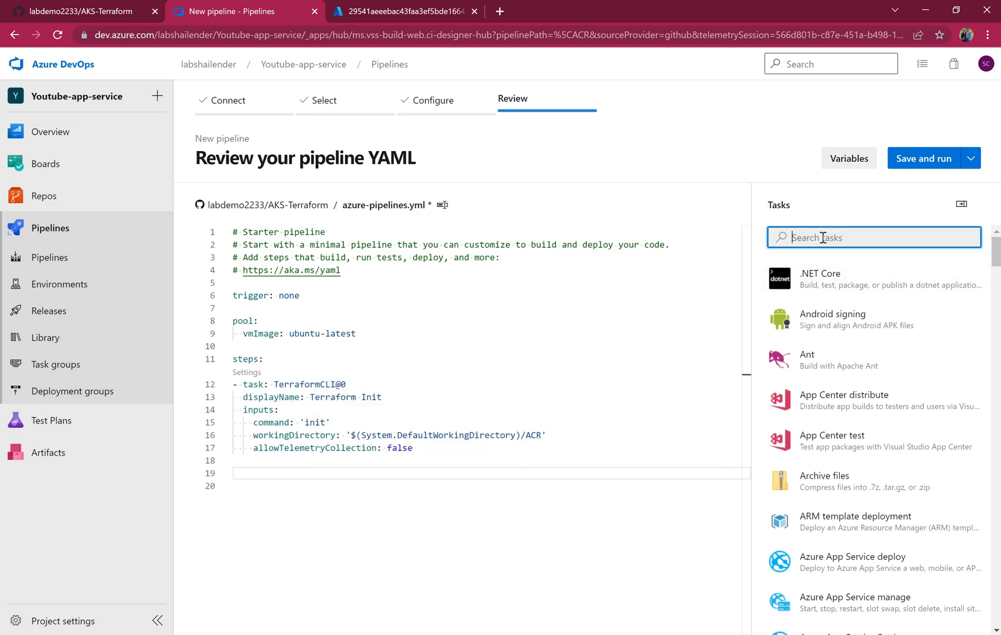
- Add a Terraform CLI plan task on the /ACR directory with telemetry collection disabled
{"action": "type", "text": "terr"}
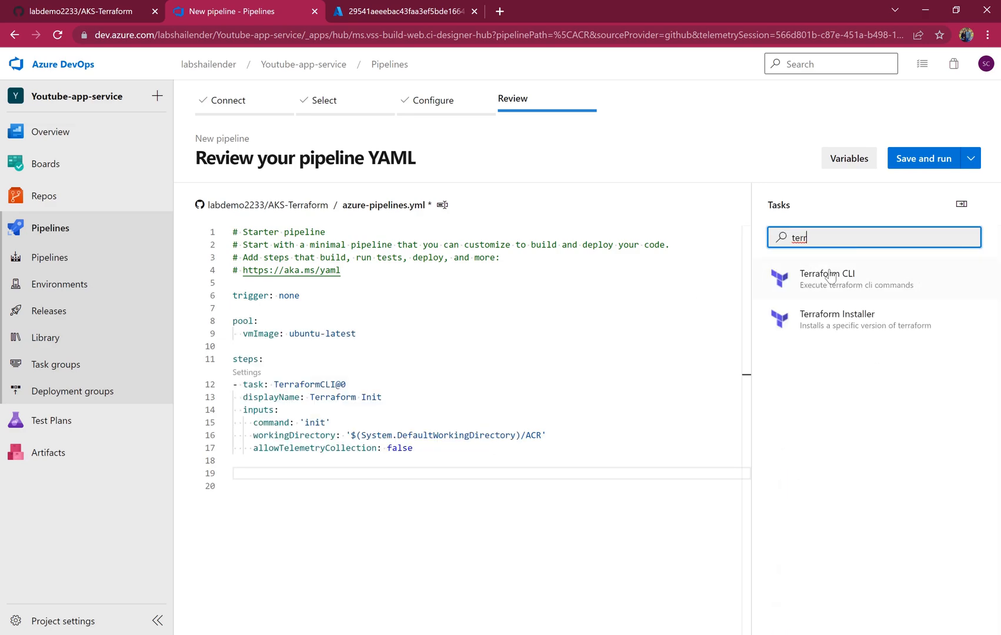
{"action": "left_click", "coordinate": [828, 279]}
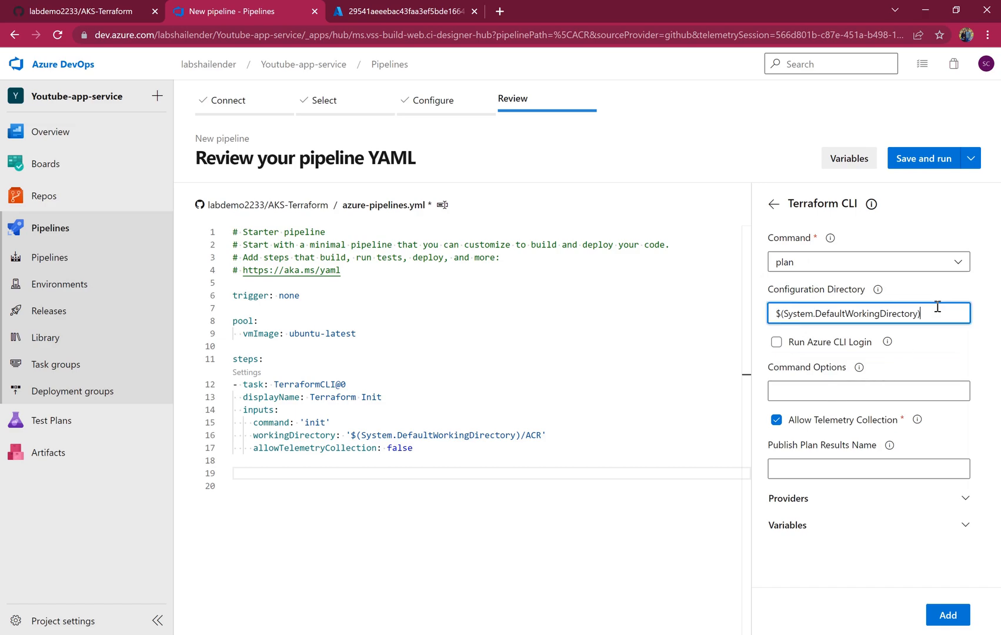
{"action": "type", "text": "/ACR"}
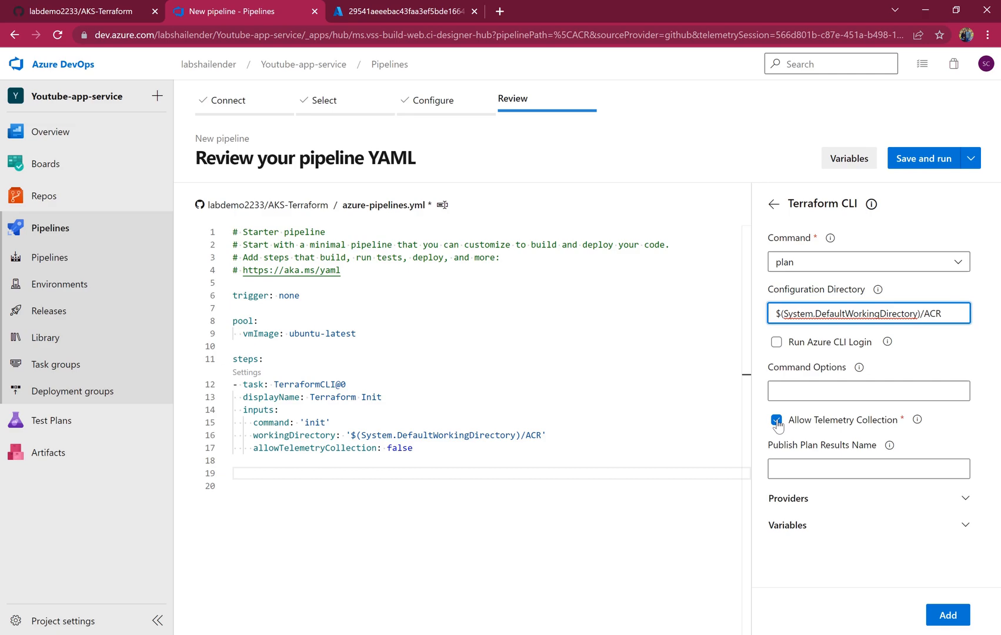
{"action": "left_click", "coordinate": [776, 420]}
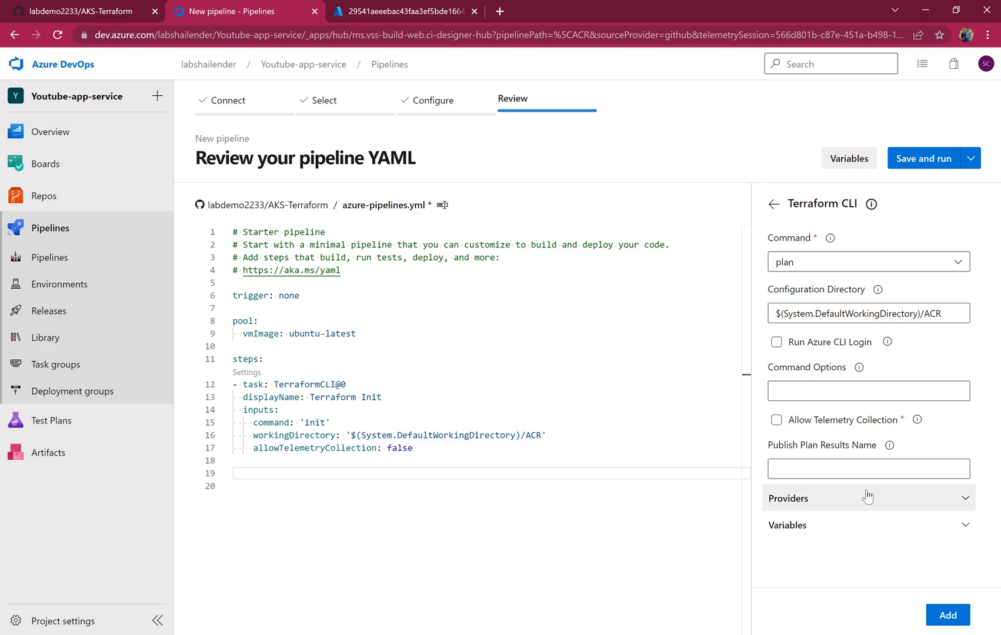
- Use youtube-app-service-connection as the Azure provider, insert the plan step and name it 'Terraform Plan'
{"action": "left_click", "coordinate": [867, 498]}
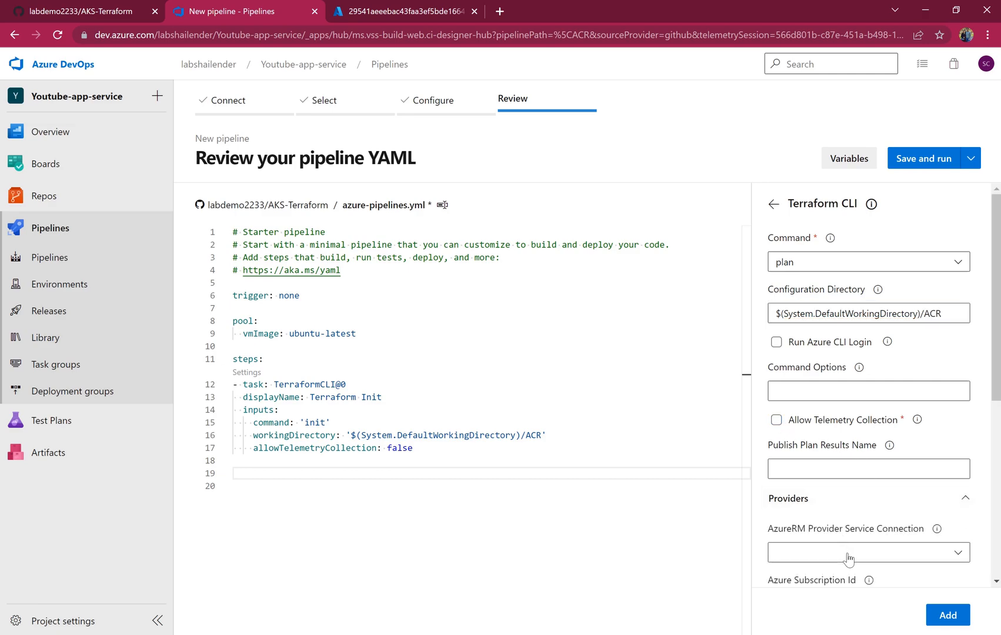
{"action": "left_click", "coordinate": [867, 551]}
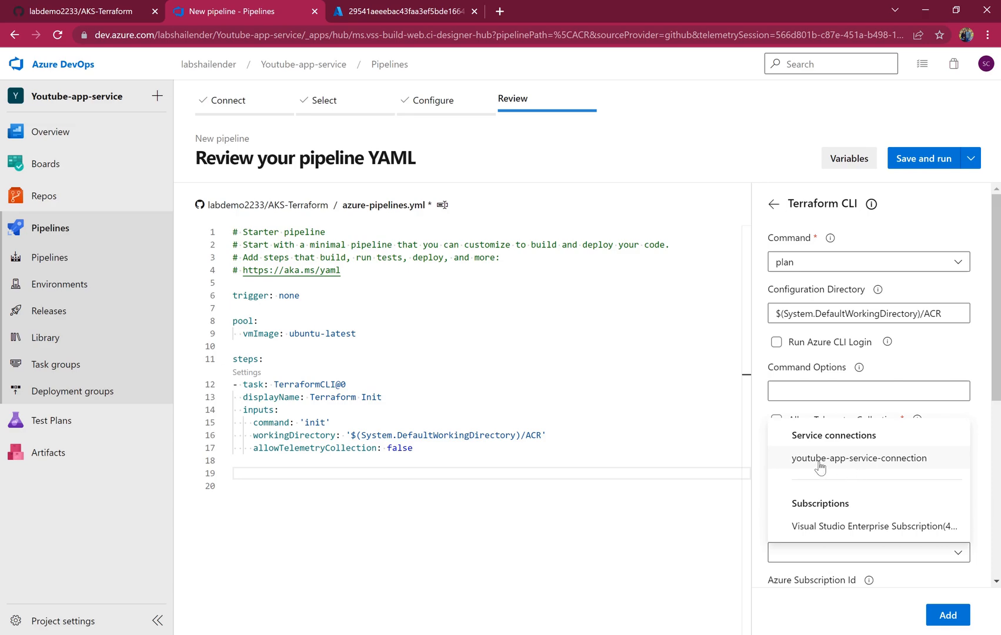
{"action": "left_click", "coordinate": [859, 457]}
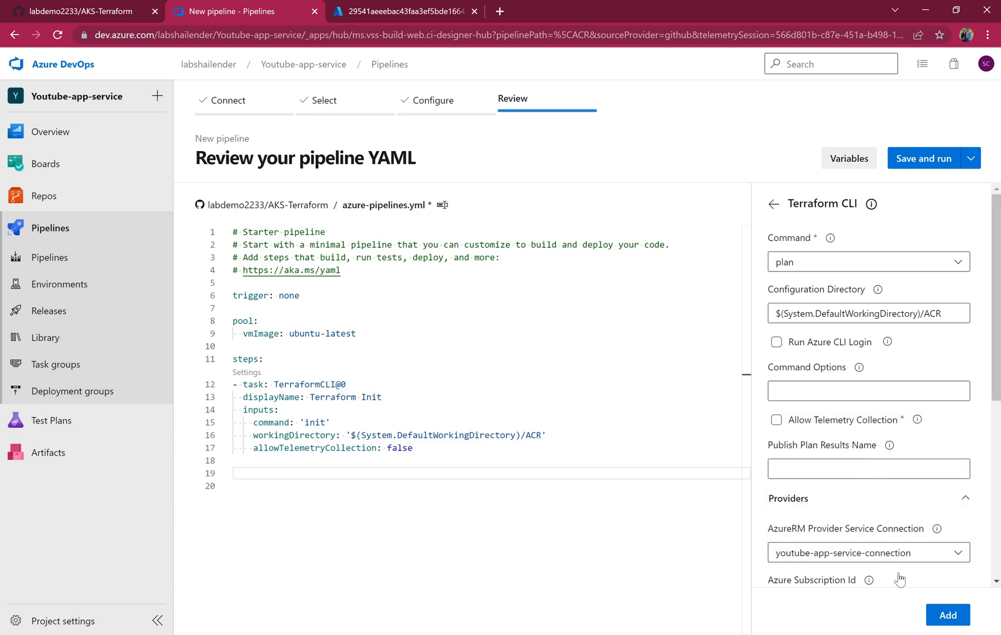
{"action": "left_click", "coordinate": [947, 615]}
{"action": "type", "text": "displayName: Terraform P"}
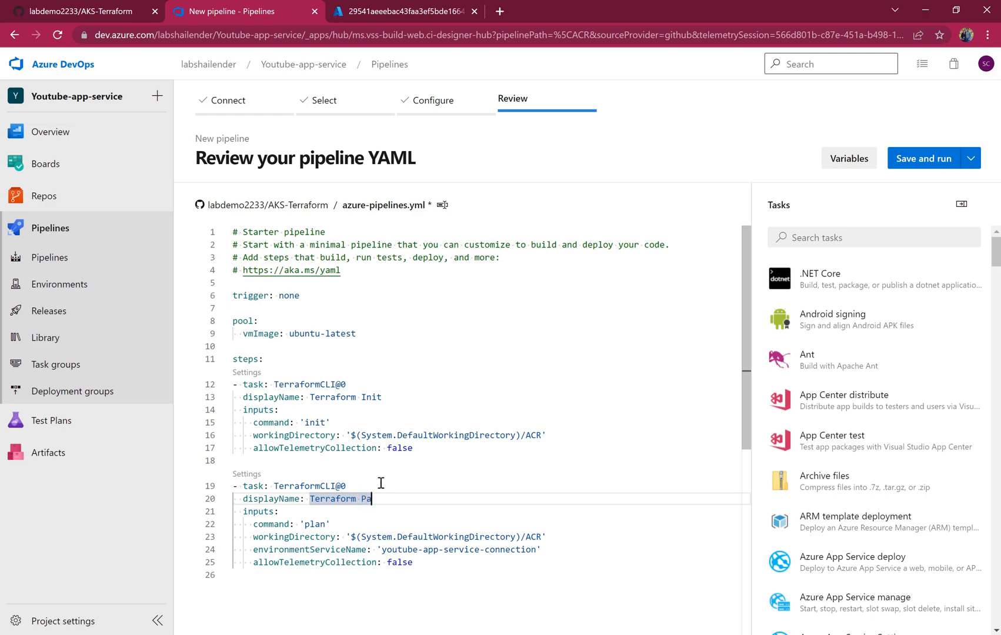
{"action": "type", "text": "an"}
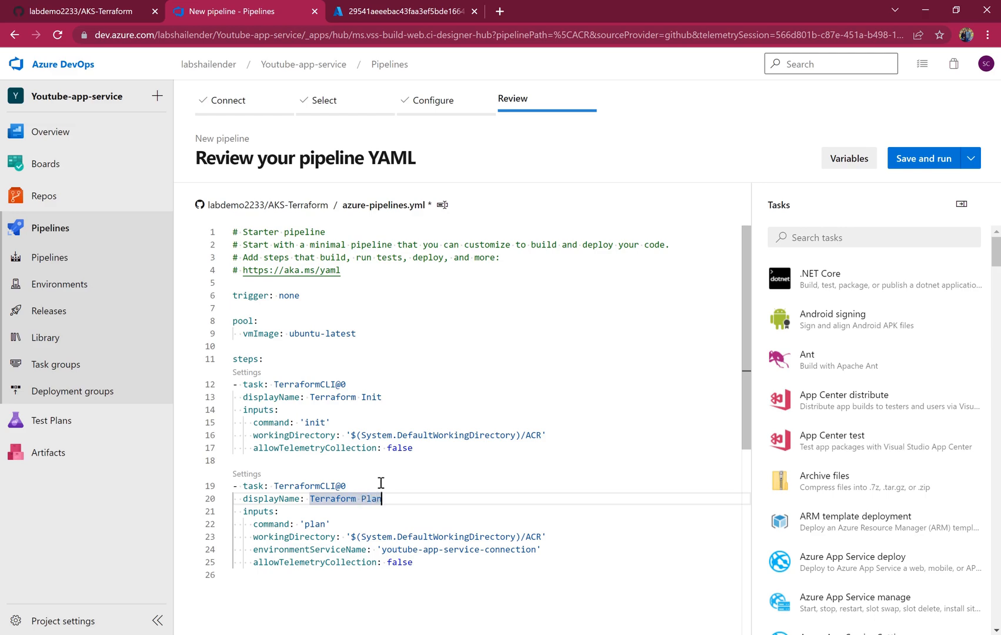
{"action": "left_click", "coordinate": [413, 562]}
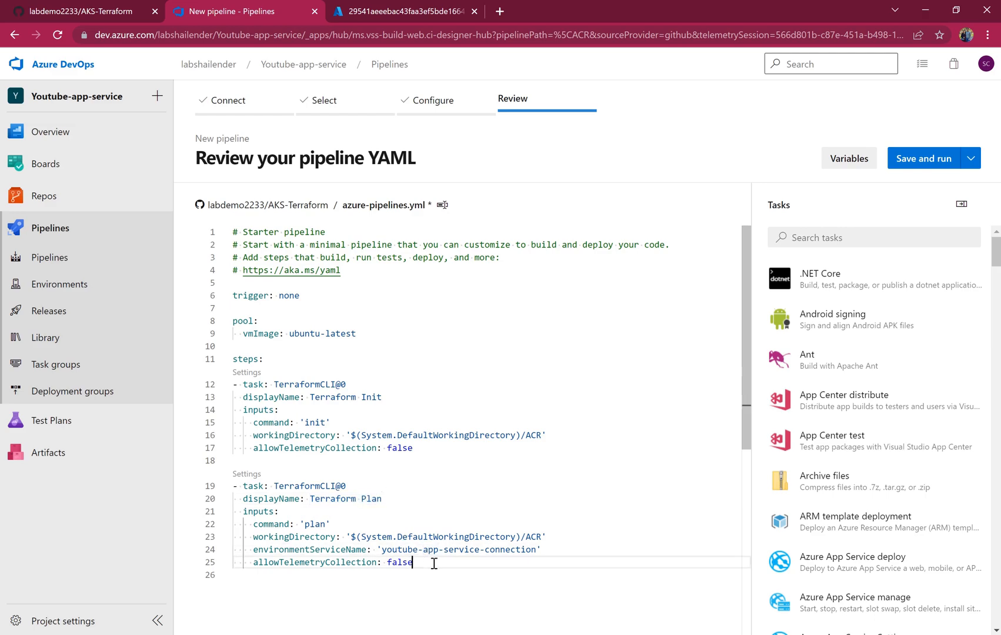
{"action": "key", "text": "enter"}
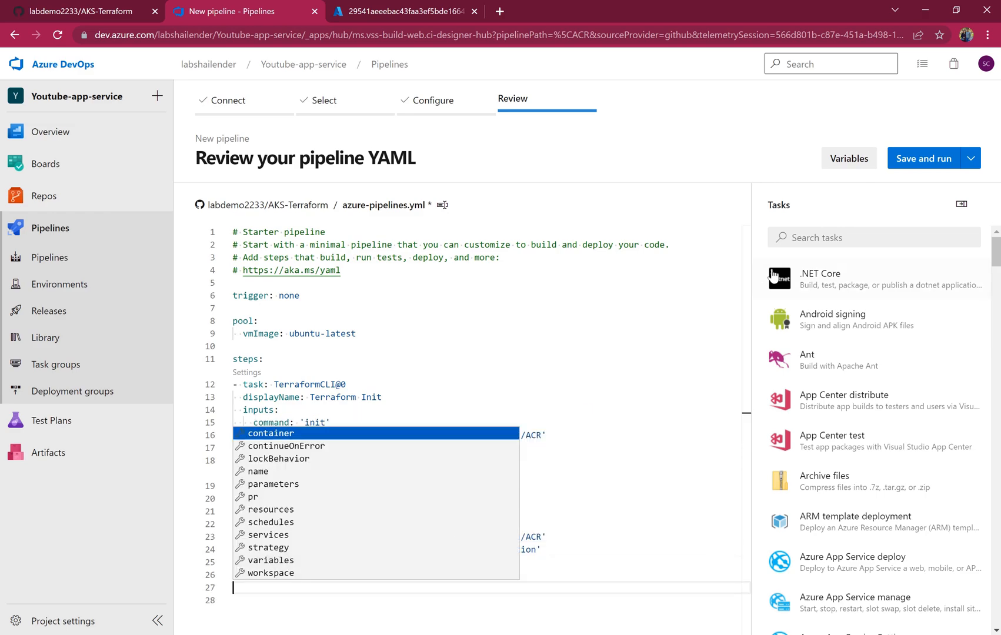
- Add a Terraform apply task on /ACR with youtube-app-service-connection, named 'Terraform Apply'
{"action": "type", "text": "ter"}
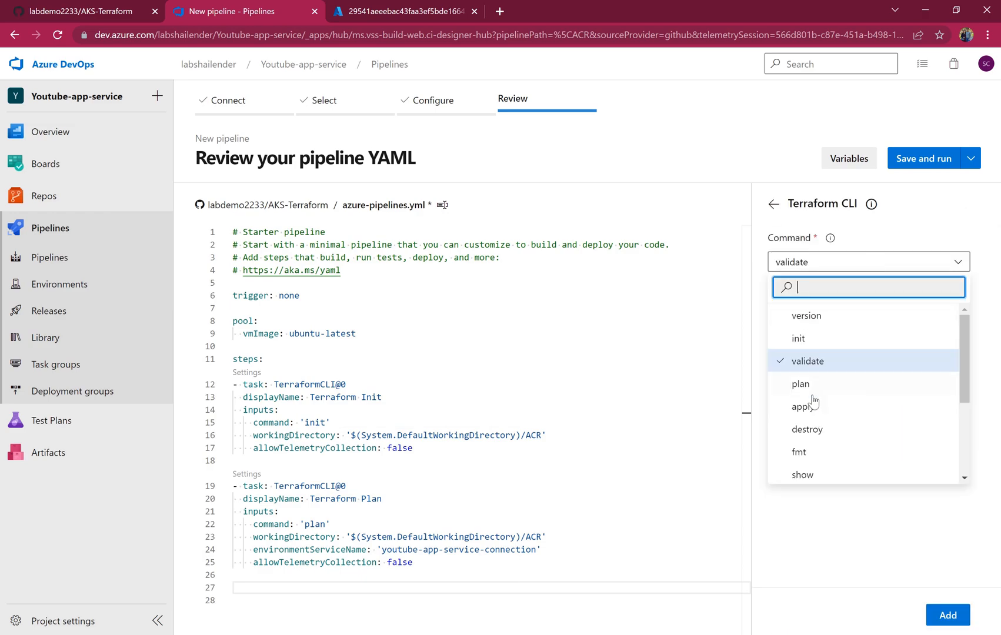
{"action": "left_click", "coordinate": [799, 405]}
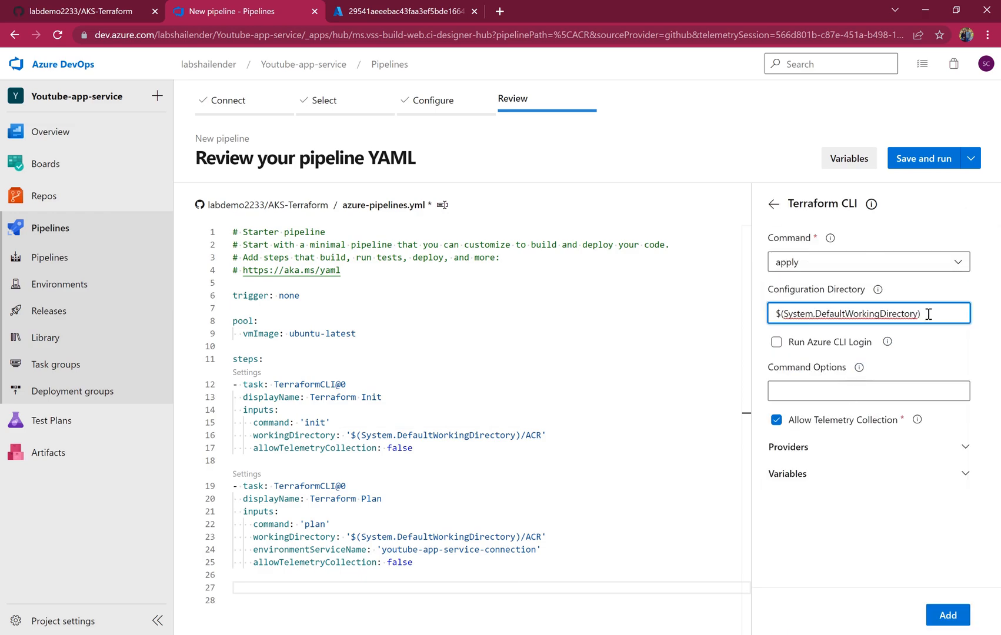
{"action": "type", "text": "/ACR"}
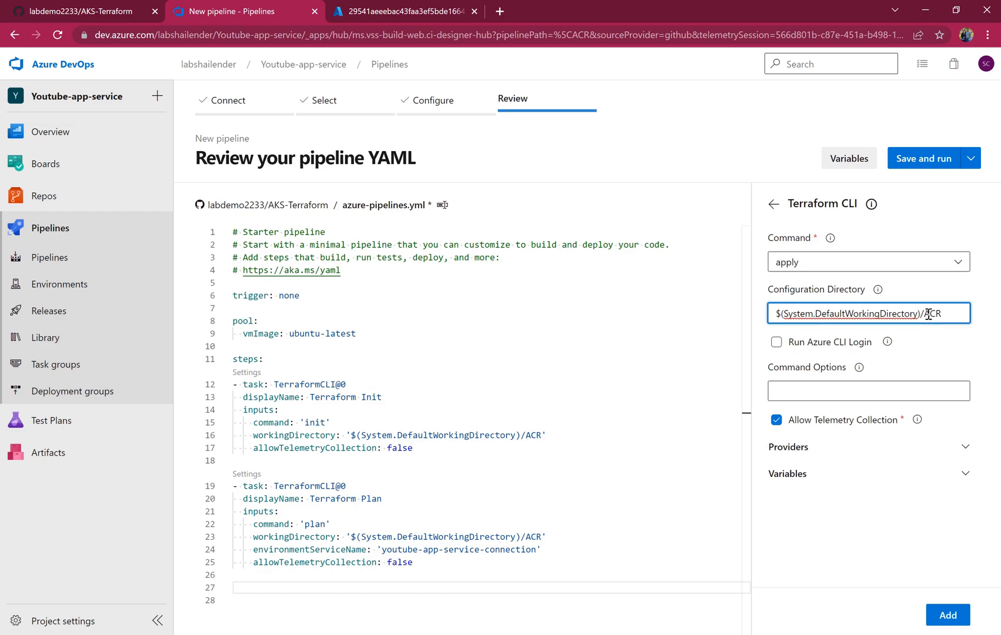
{"action": "left_click", "coordinate": [788, 447]}
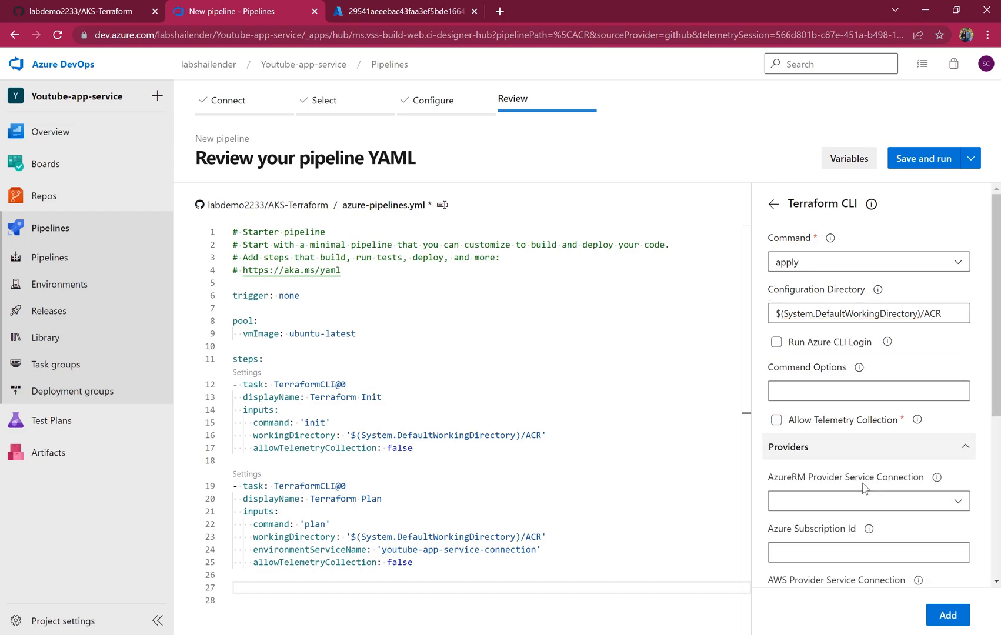
{"action": "left_click", "coordinate": [867, 501]}
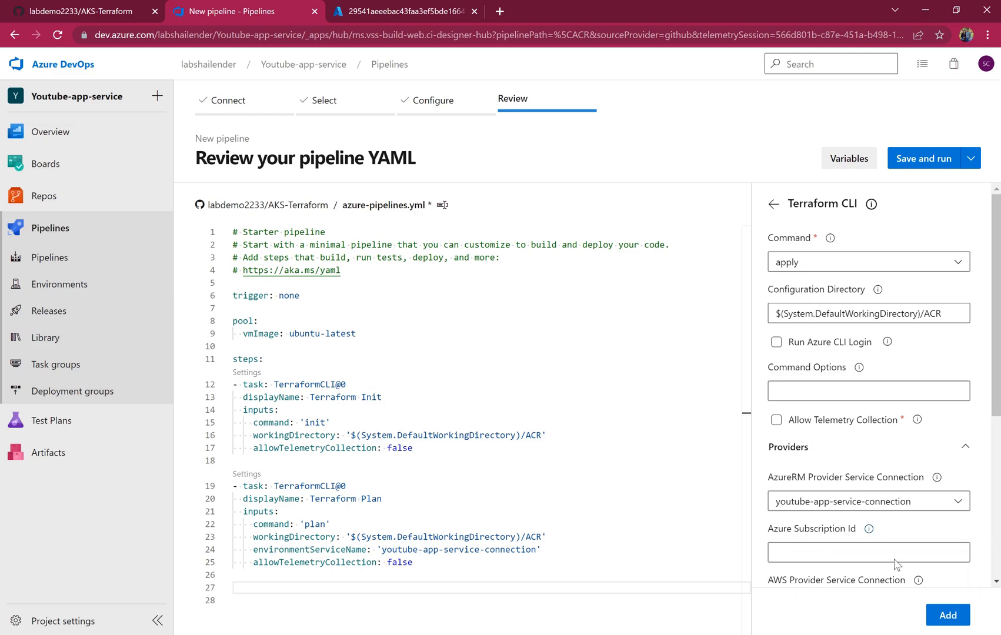
{"action": "left_click", "coordinate": [947, 615]}
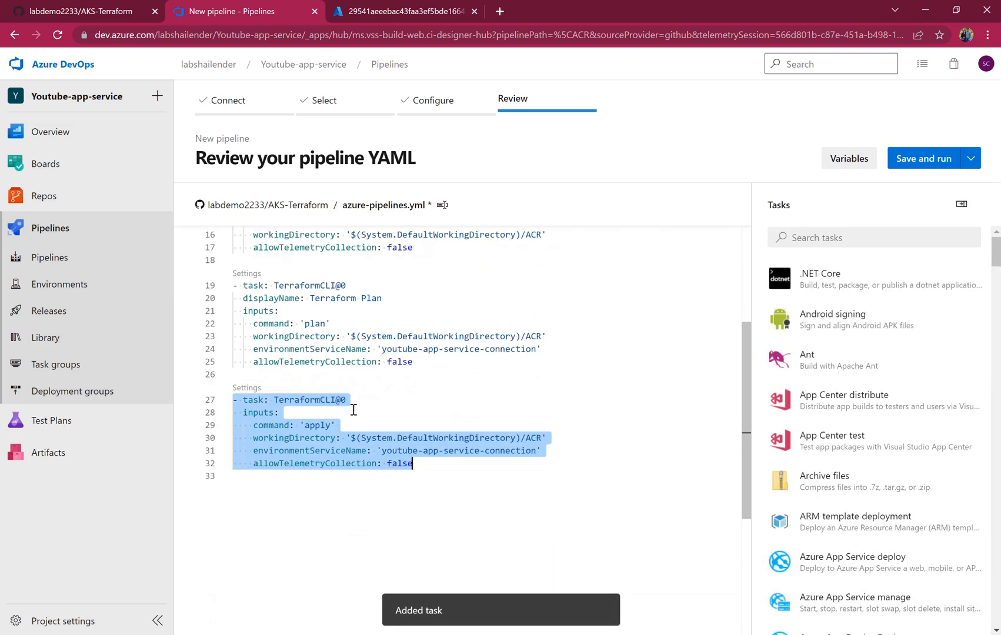
{"action": "left_click", "coordinate": [357, 400]}
{"action": "type", "text": "displayName: Terraform A"}
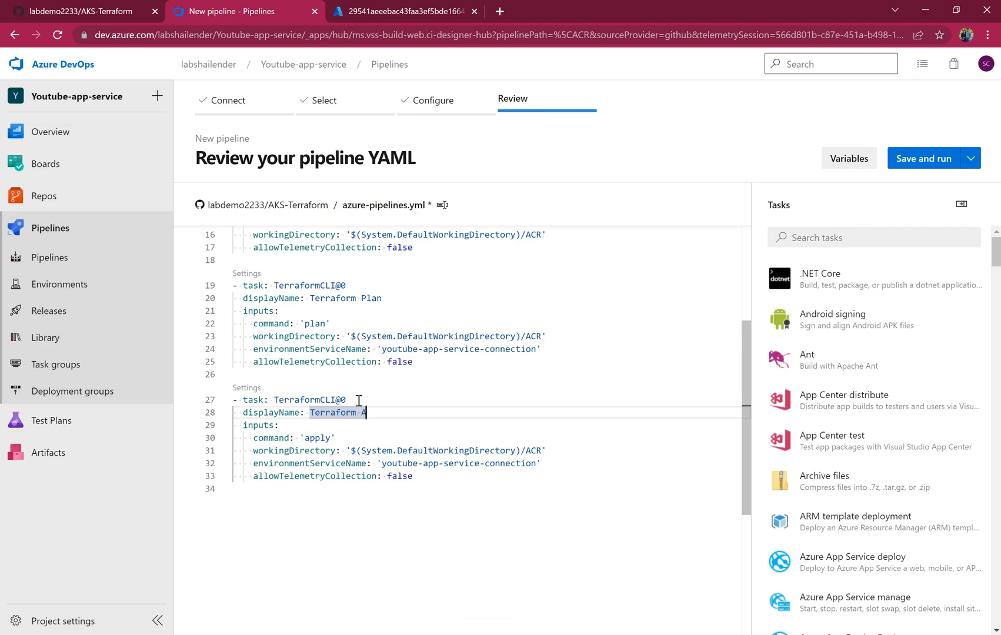
{"action": "type", "text": "pply"}
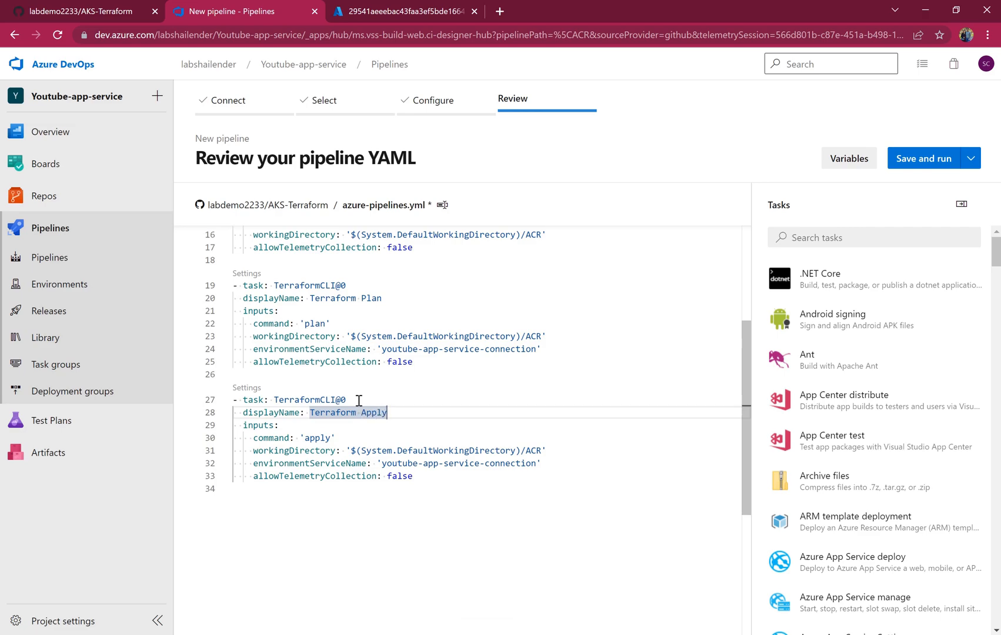
- Save and run, committing the YAML to main with the default message
{"action": "left_click", "coordinate": [922, 159]}
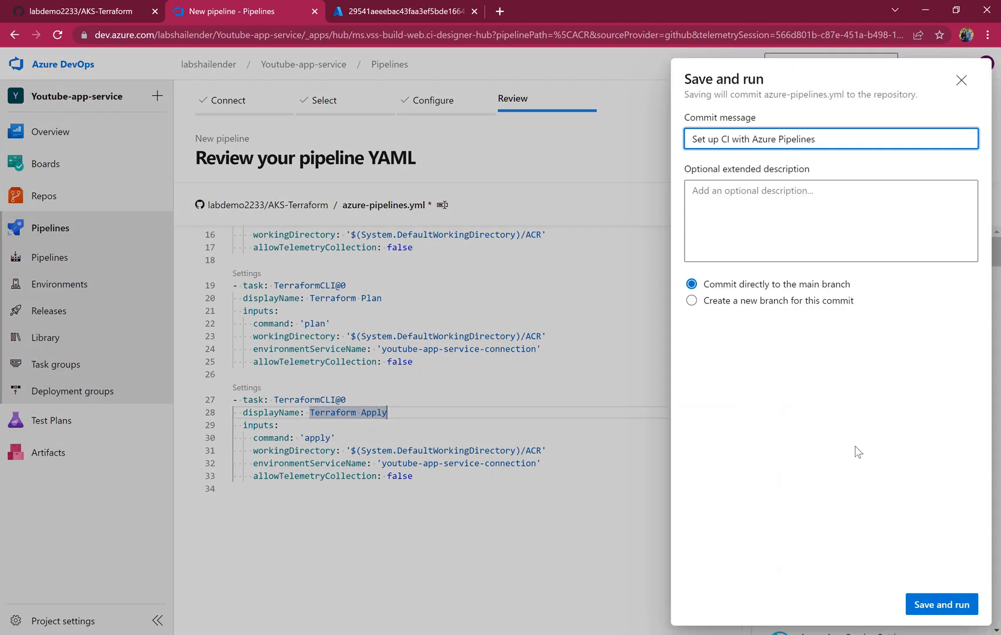
{"action": "left_click", "coordinate": [941, 604]}
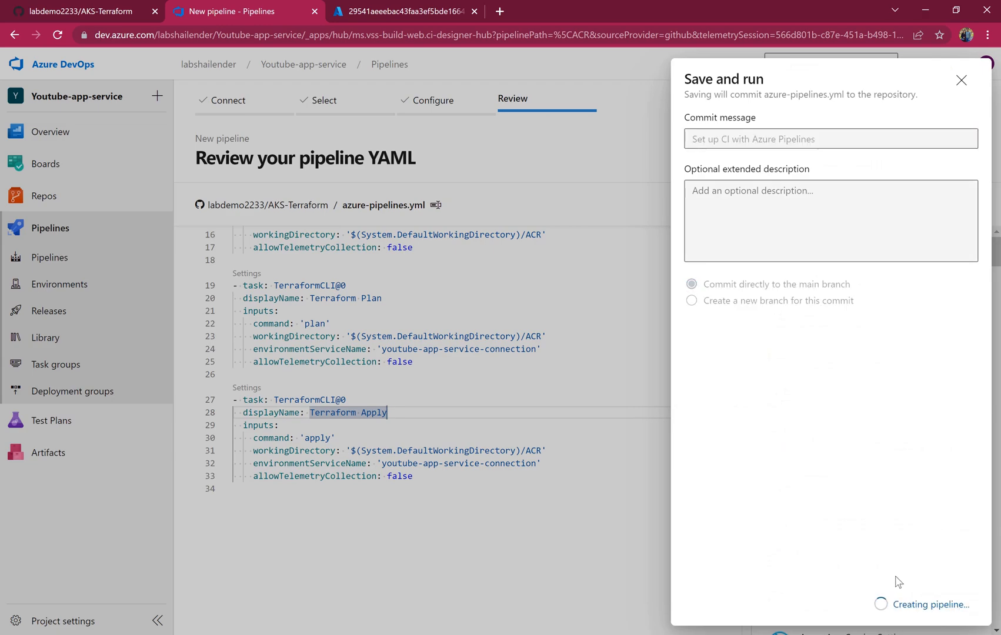
{"action": "mouse_move", "coordinate": [841, 510]}
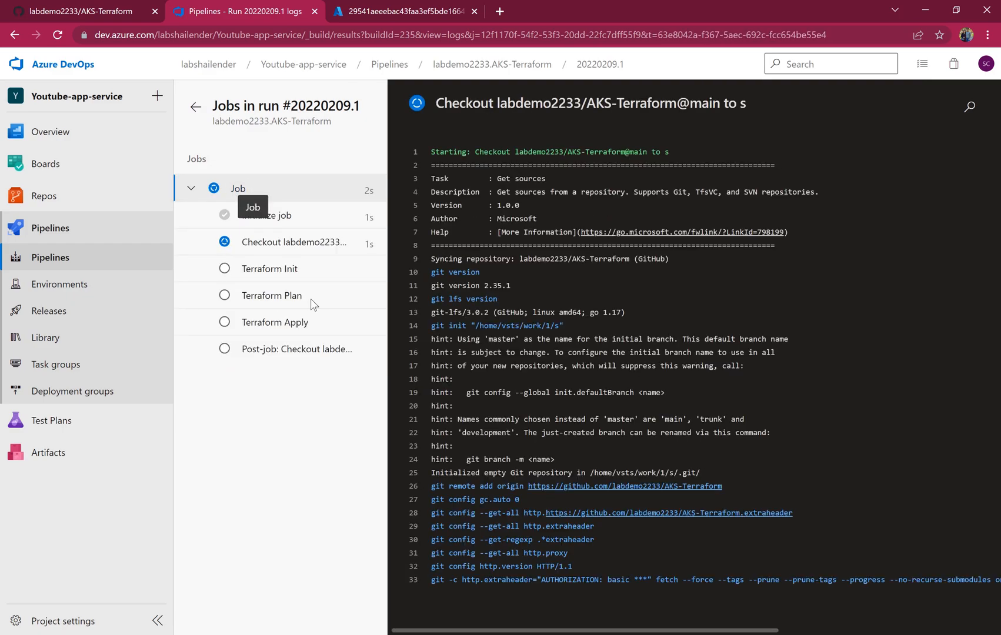
- Review the Terraform Init, Plan and Apply logs, noting the planned resource count, until the job succeeds
{"action": "left_click", "coordinate": [271, 268]}
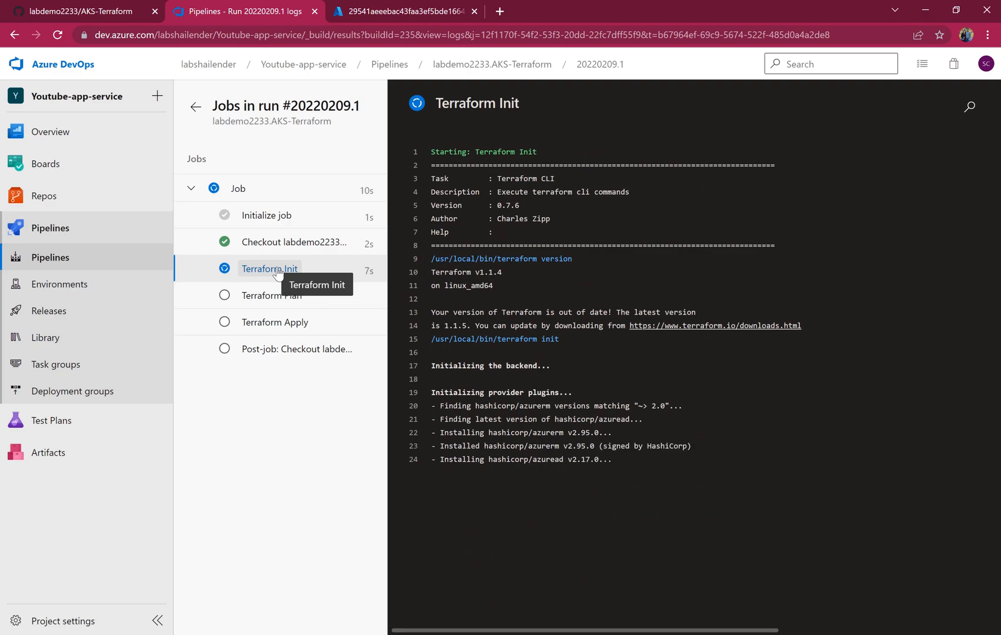
{"action": "left_click", "coordinate": [271, 295]}
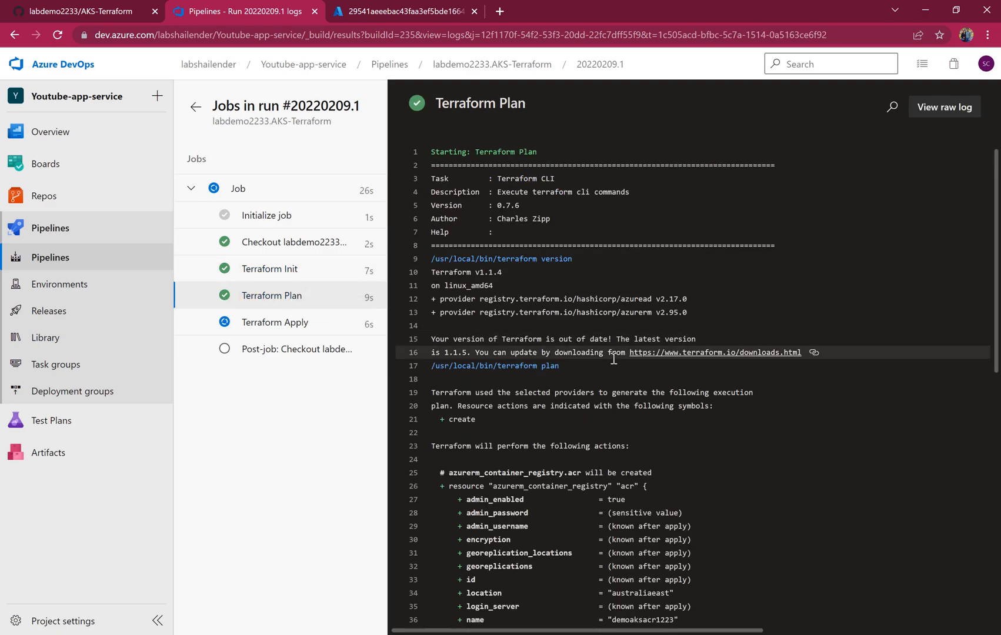
{"action": "scroll", "scroll_direction": "down", "scroll_amount": 3}
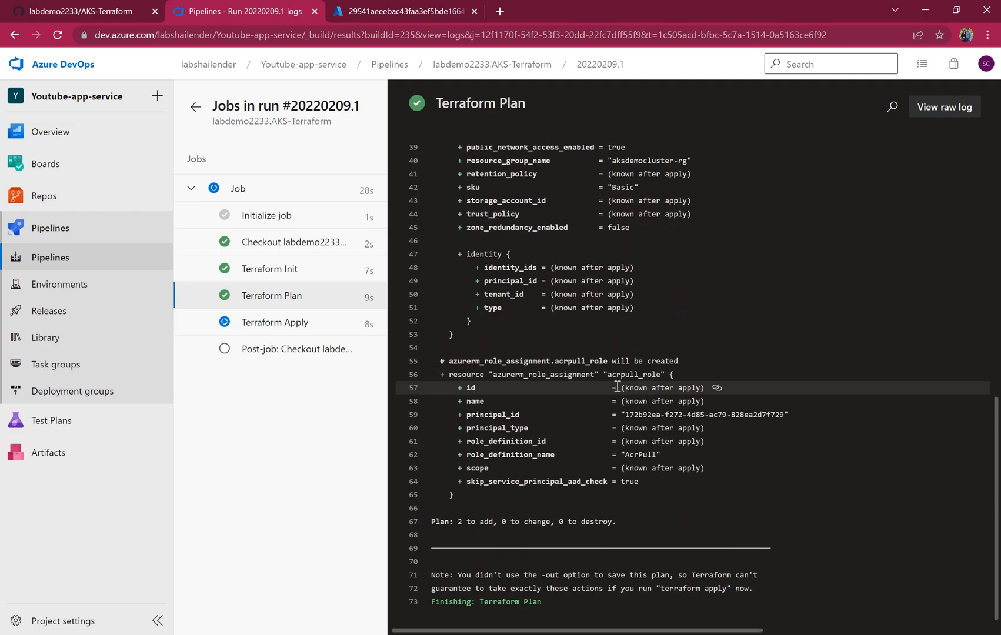
{"action": "double_click", "coordinate": [469, 521]}
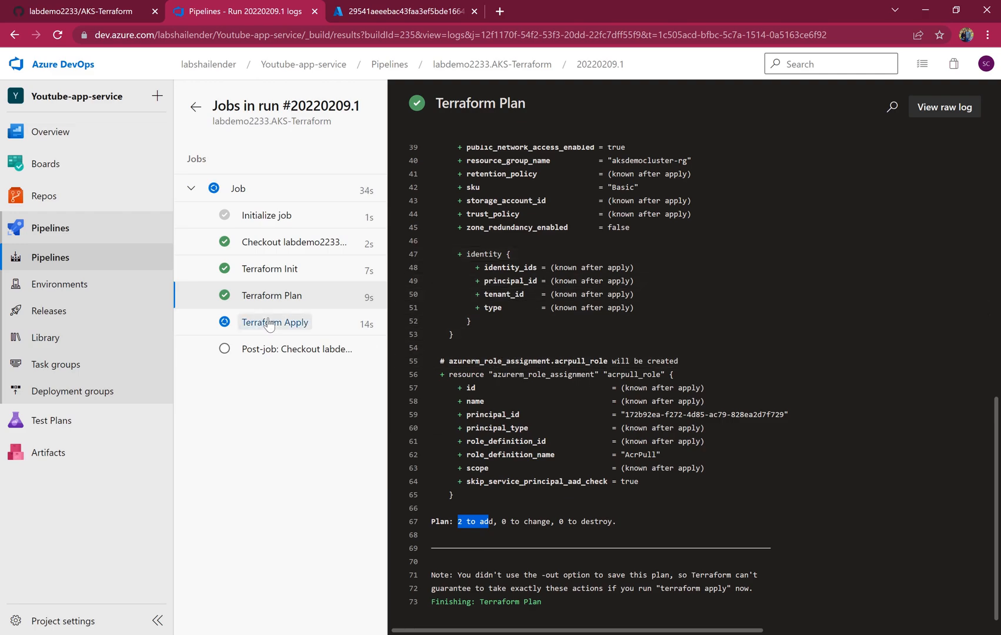
{"action": "left_click", "coordinate": [274, 323]}
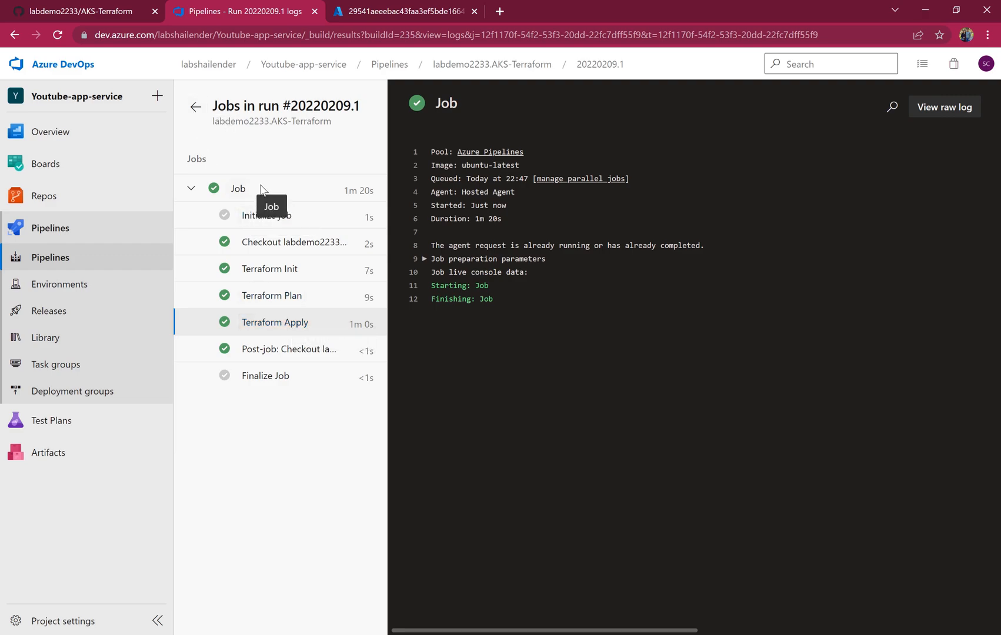
- Open the demoaksacr1223 registry from Recent resources and view its empty Repositories list
{"action": "left_click", "coordinate": [402, 12]}
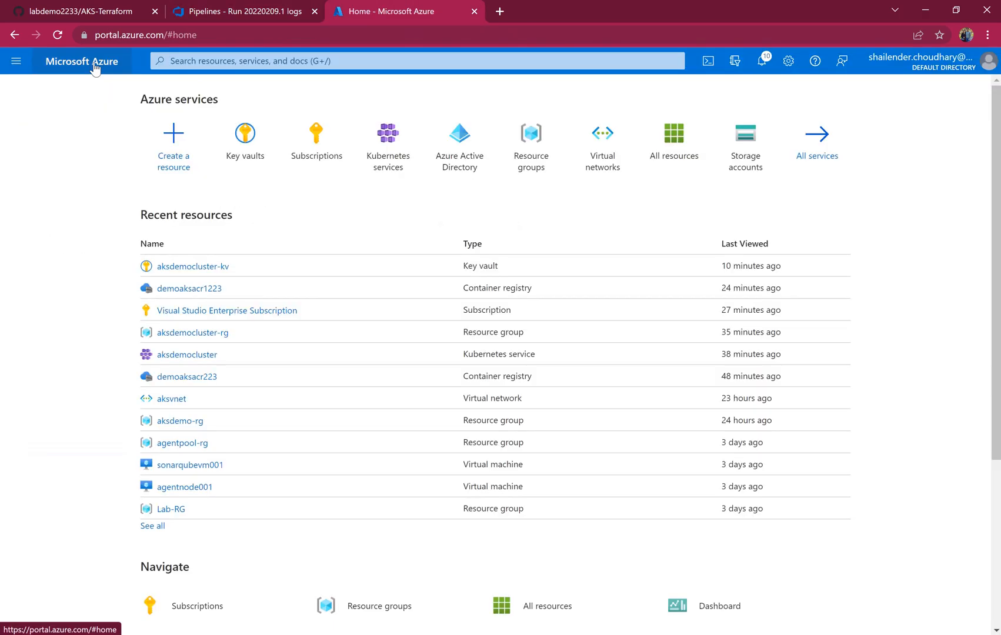
{"action": "mouse_move", "coordinate": [318, 76]}
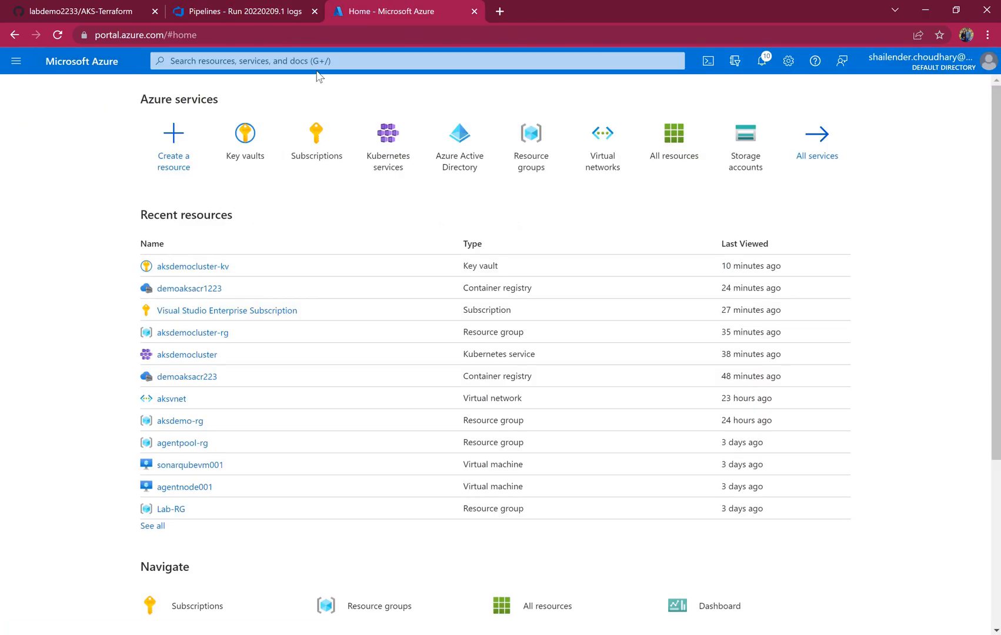
{"action": "left_click", "coordinate": [189, 288]}
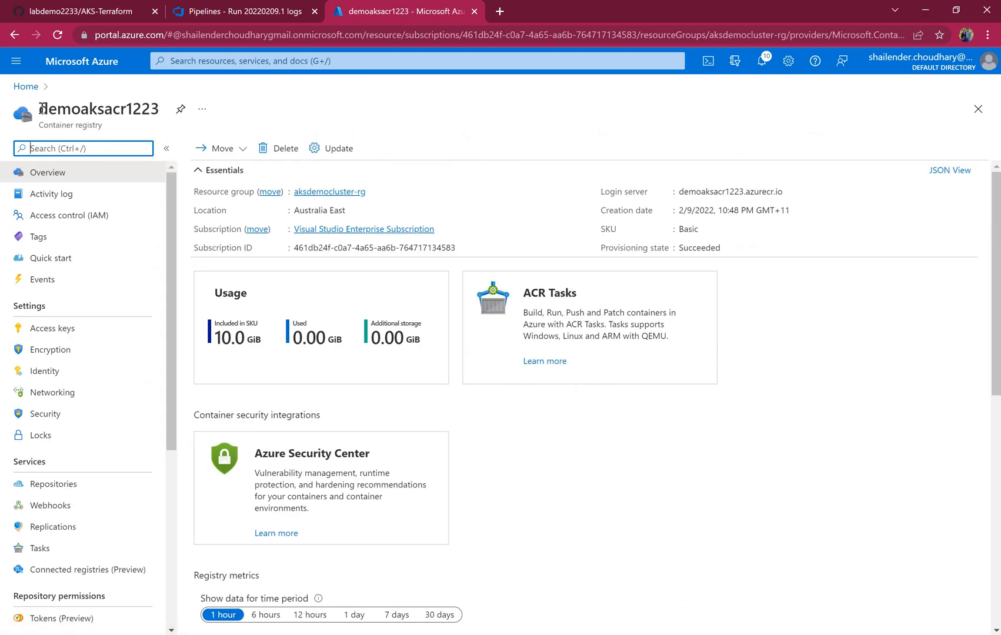
{"action": "double_click", "coordinate": [99, 108]}
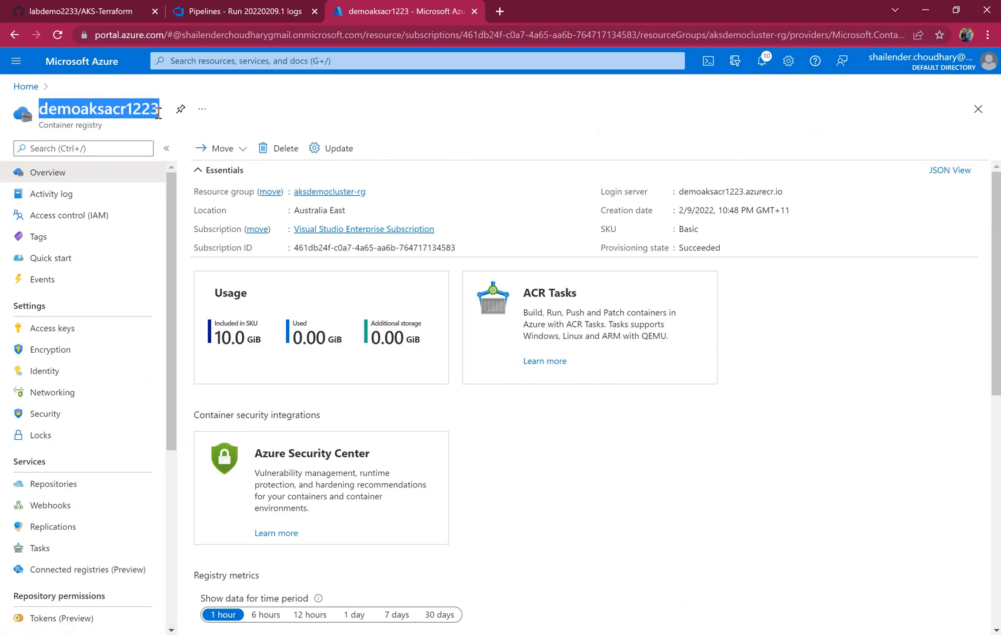
{"action": "left_click", "coordinate": [54, 484]}
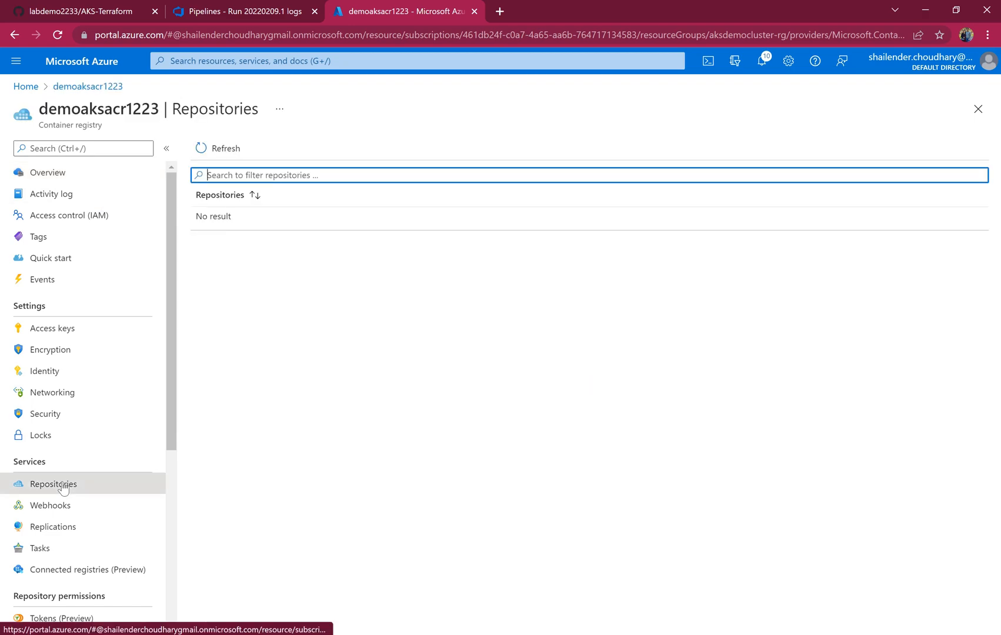
{"action": "mouse_move", "coordinate": [69, 216]}
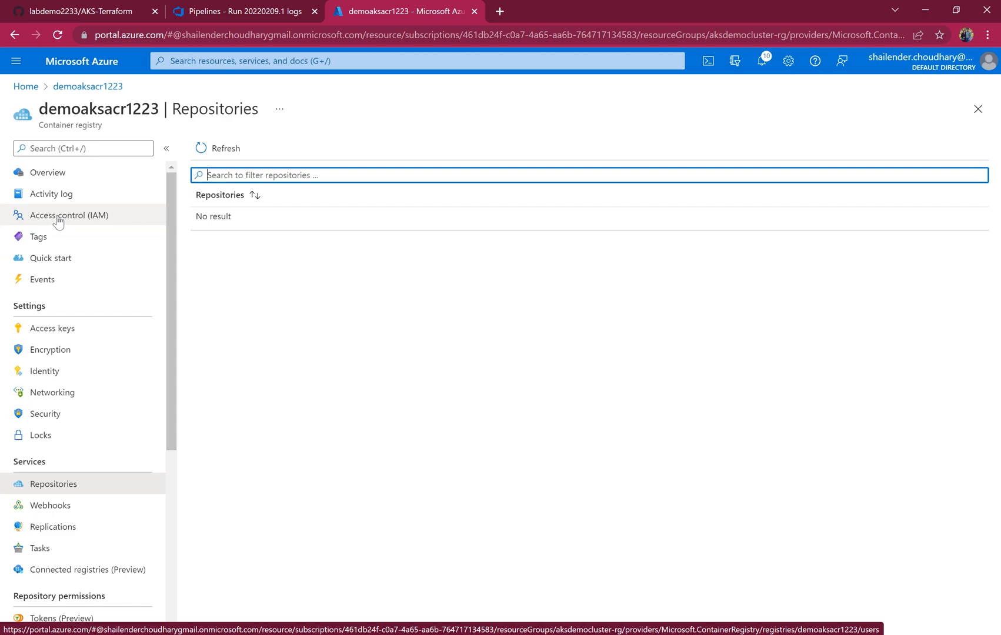
- View Access control (IAM) role assignments showing the app holding AcrPull on the registry
{"action": "left_click", "coordinate": [71, 215]}
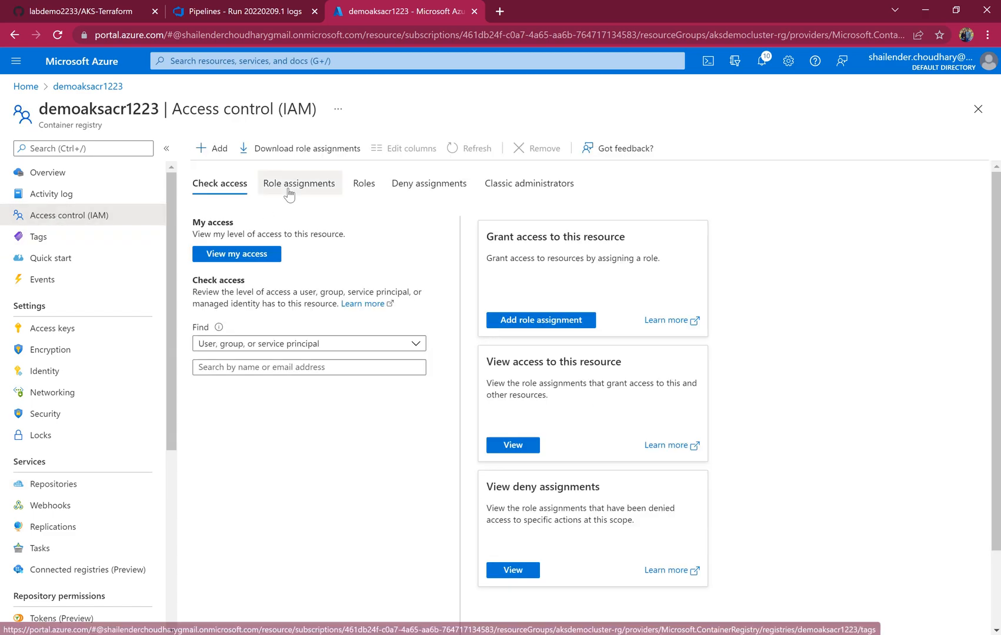
{"action": "left_click", "coordinate": [299, 184]}
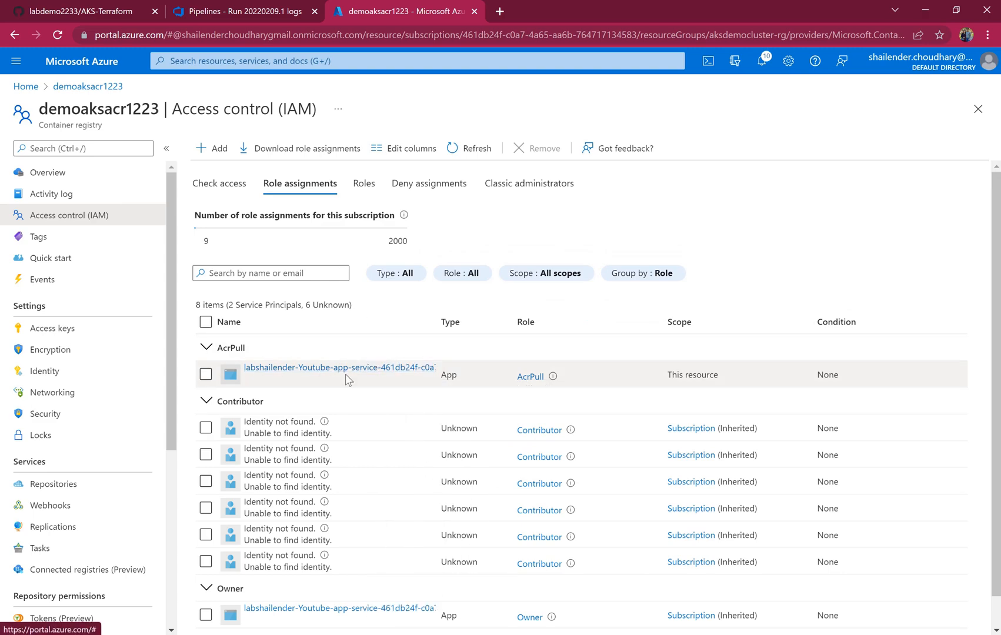
{"action": "mouse_move", "coordinate": [528, 389]}
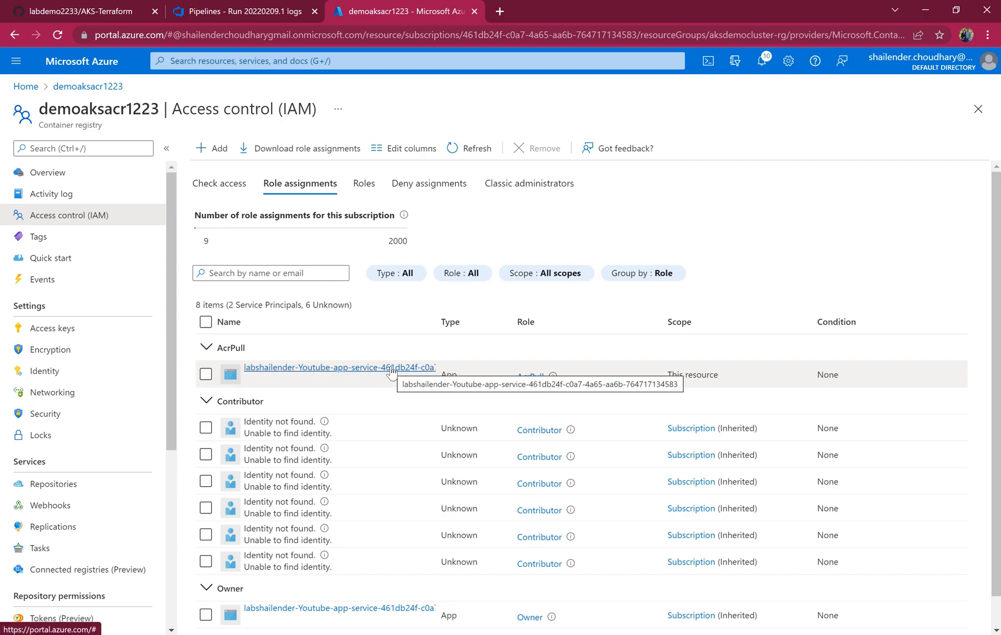
{"action": "mouse_move", "coordinate": [429, 373]}
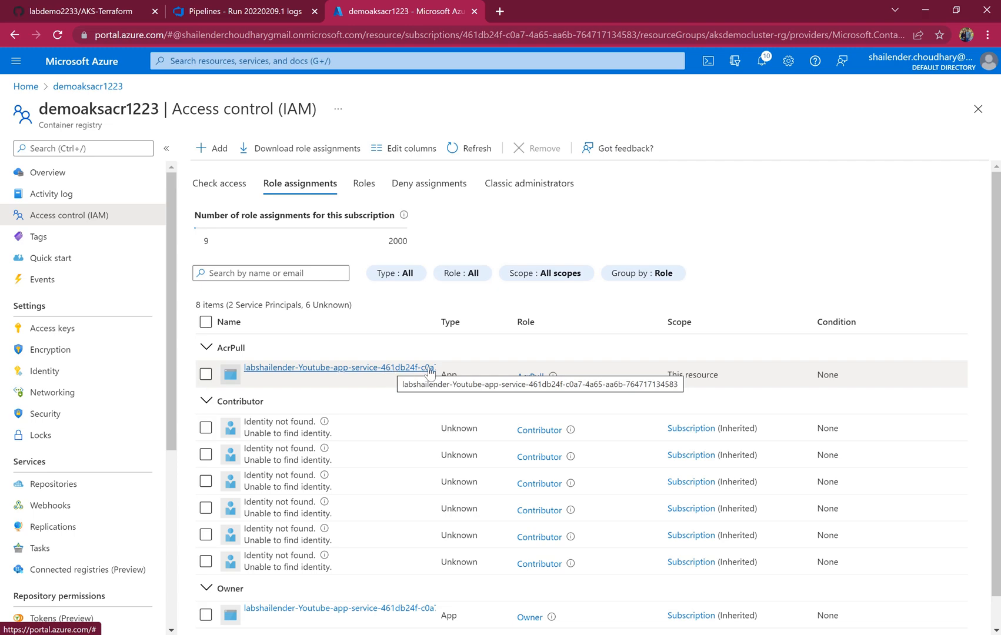
{"action": "mouse_move", "coordinate": [381, 382]}
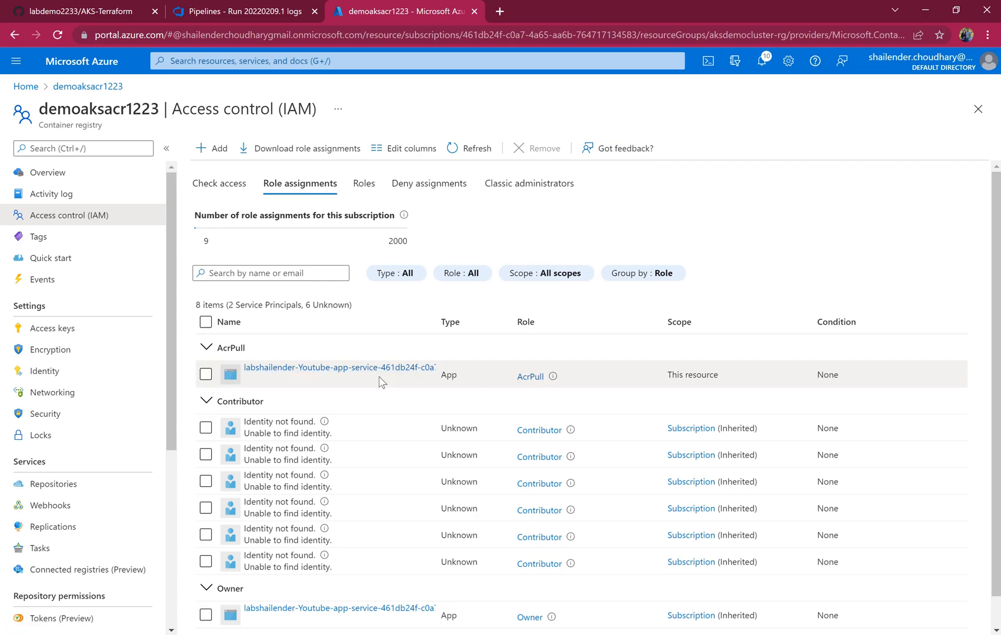
{"action": "scroll", "scroll_direction": "down", "scroll_amount": 3}
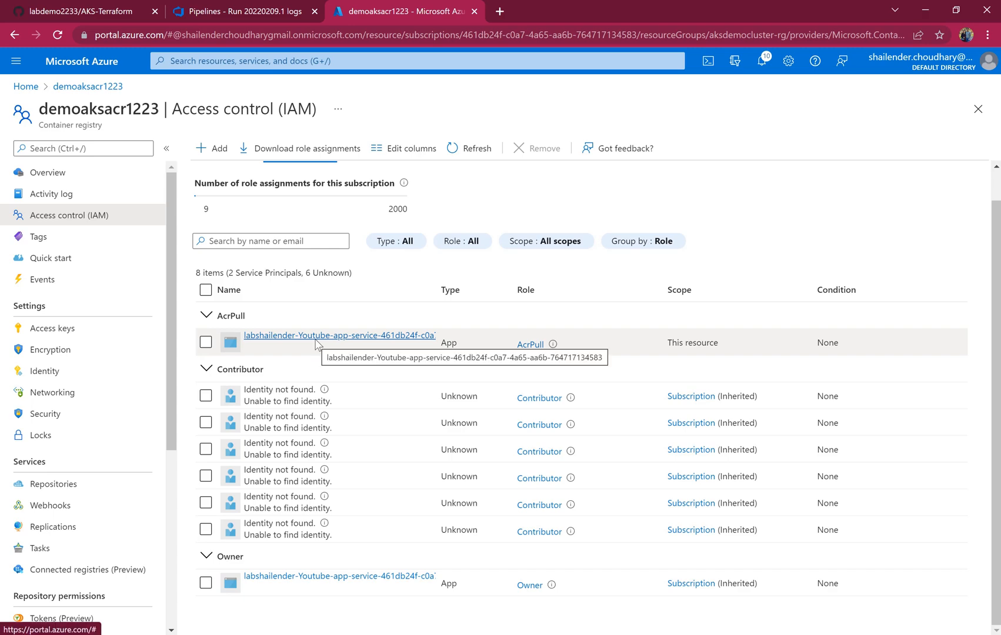
{"action": "mouse_move", "coordinate": [400, 609]}
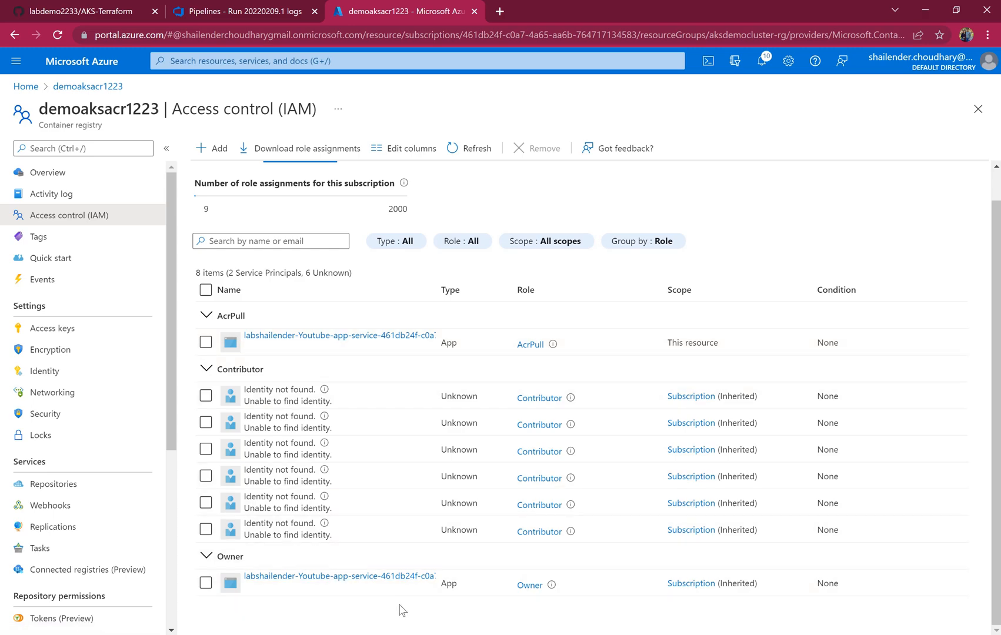
{"action": "mouse_move", "coordinate": [515, 585]}
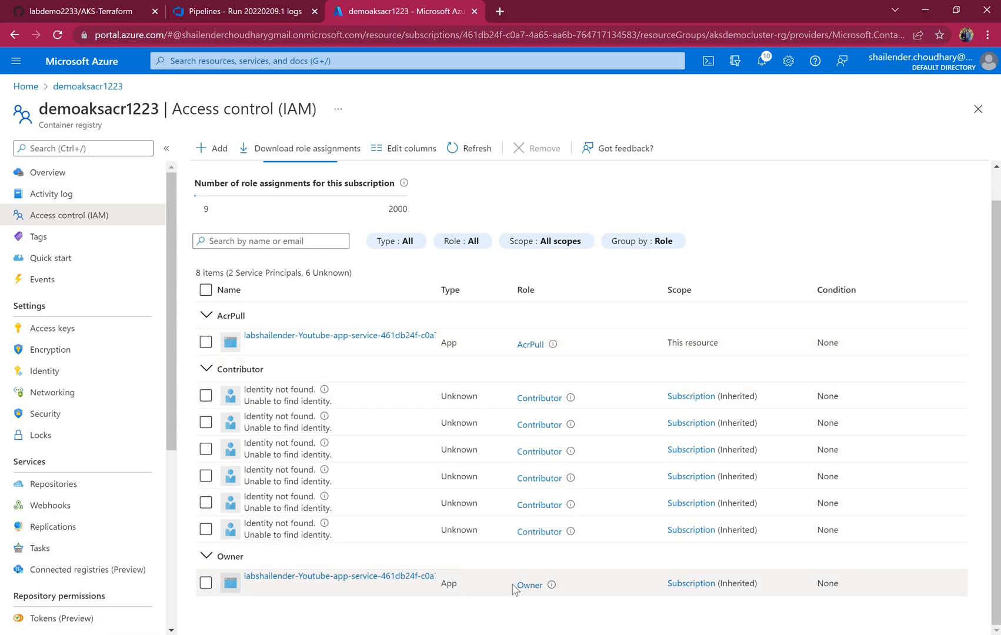
{"action": "mouse_move", "coordinate": [501, 588]}
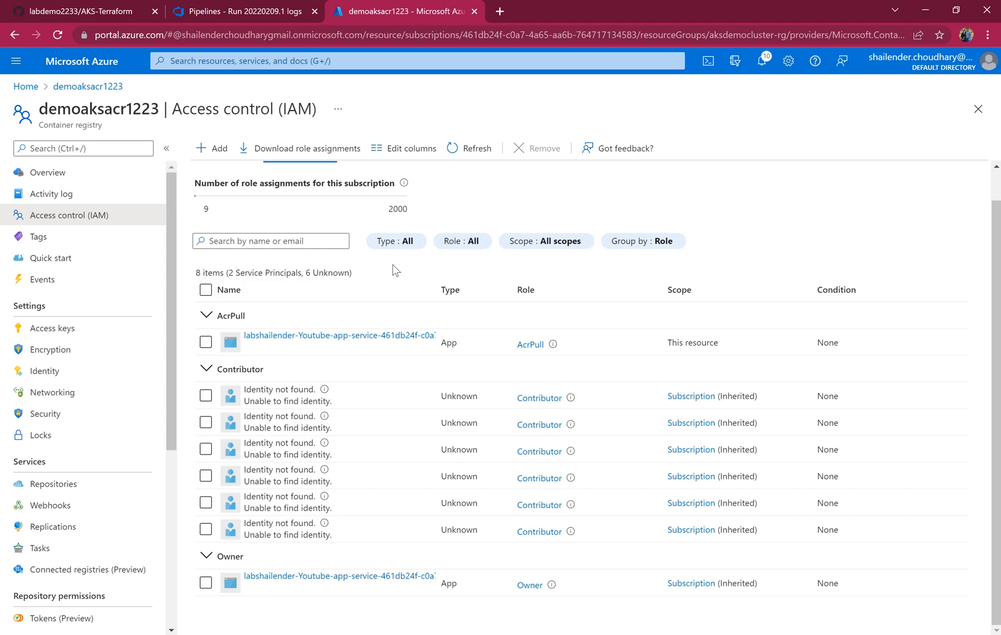
{"action": "mouse_move", "coordinate": [366, 285]}
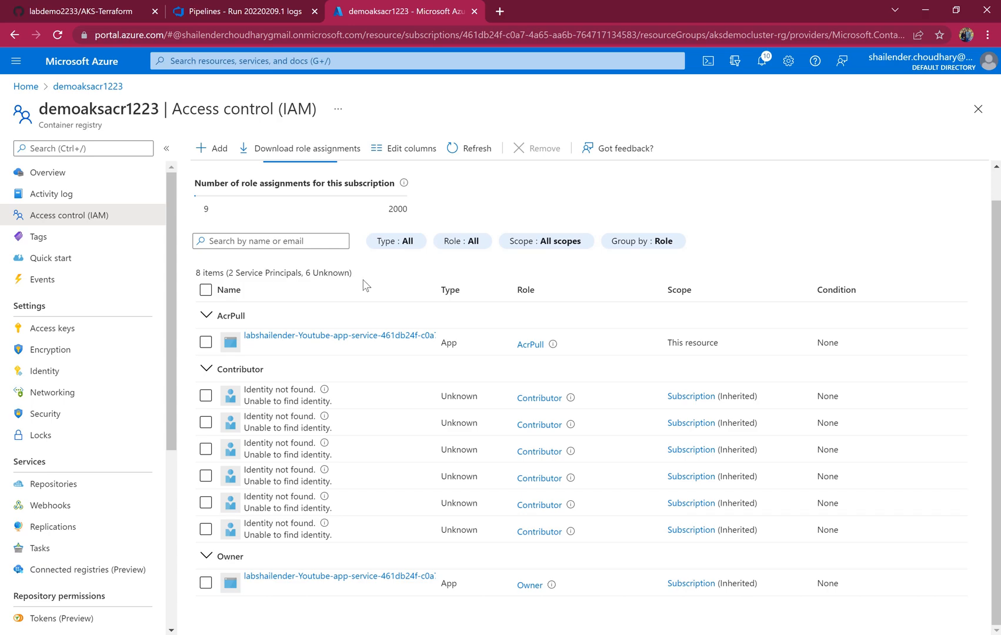
{"action": "mouse_move", "coordinate": [365, 350]}
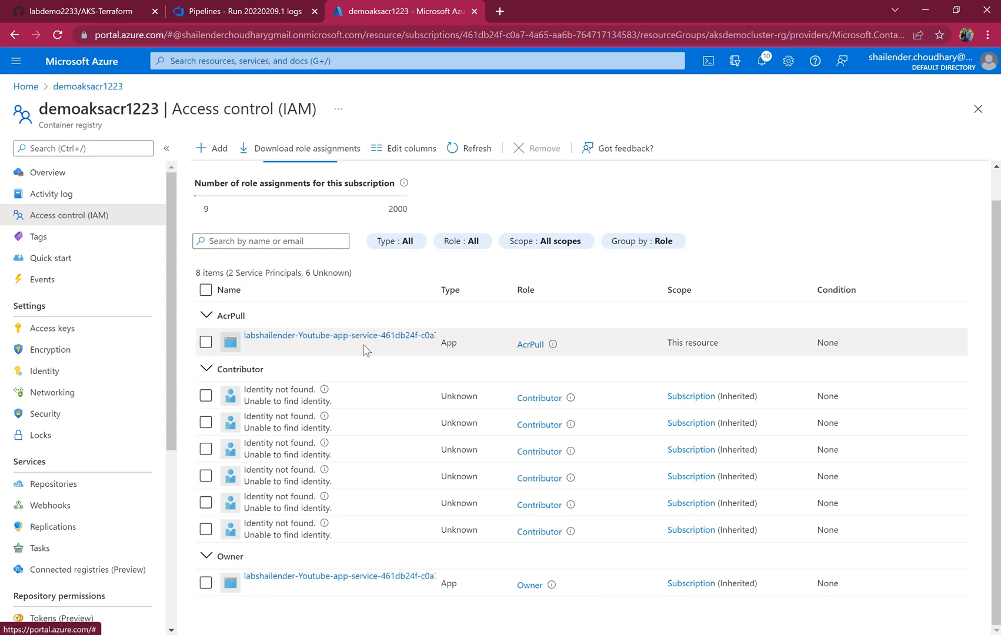